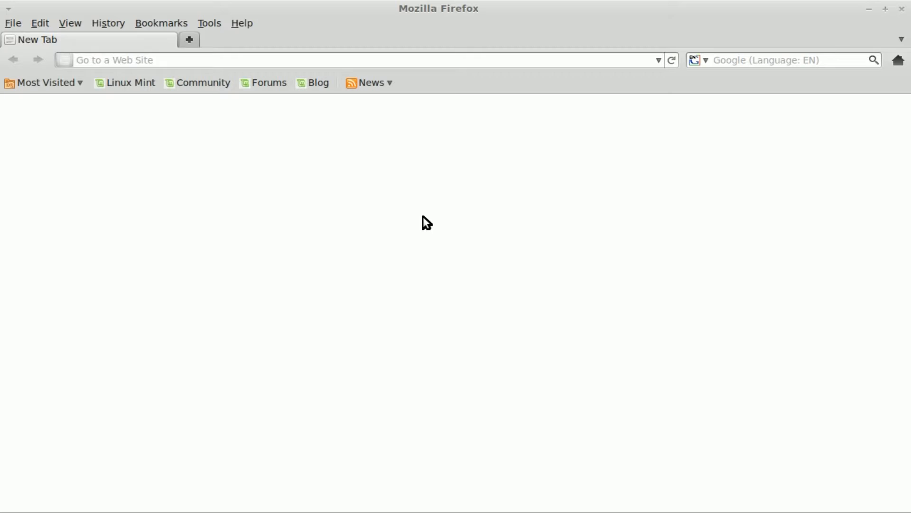
mouse_move(452, 218)
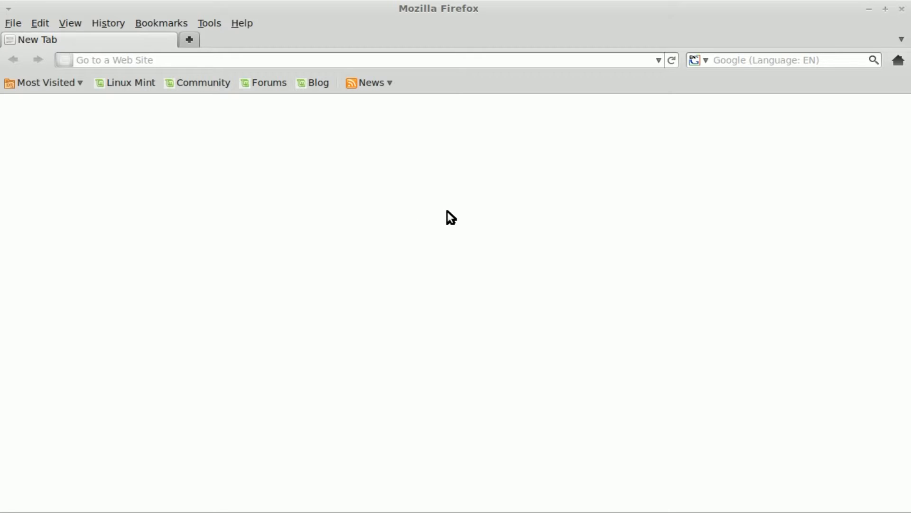
mouse_move(440, 205)
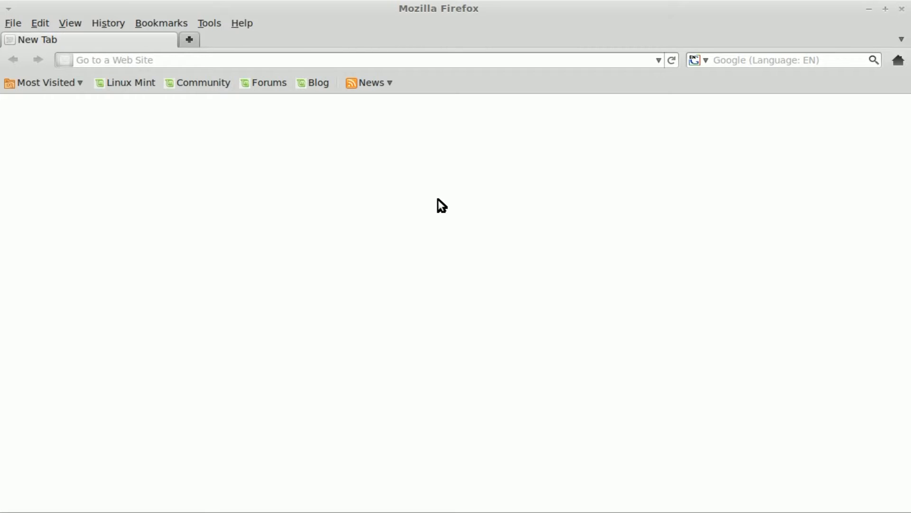
mouse_move(418, 186)
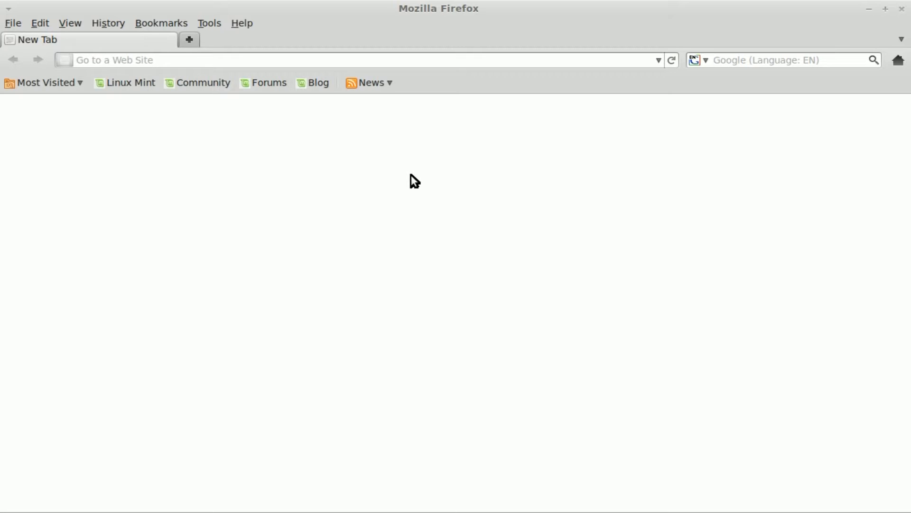
mouse_move(399, 171)
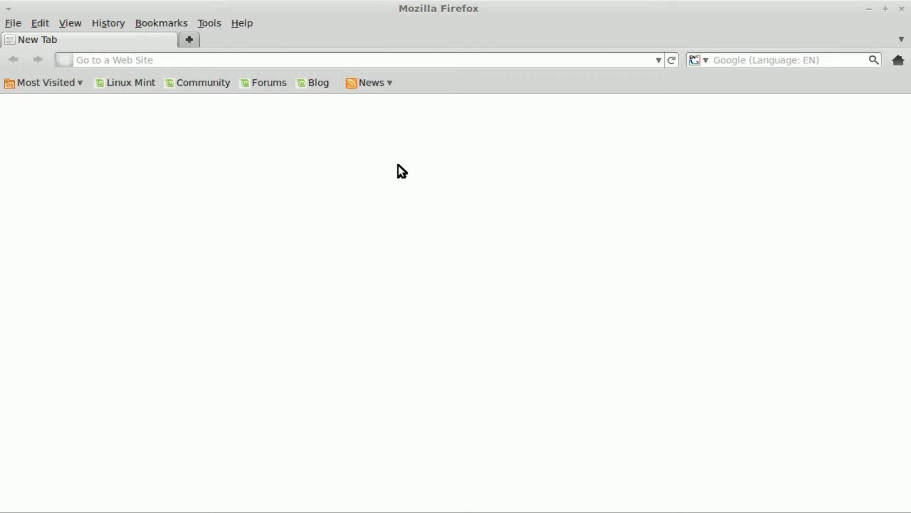
mouse_move(605, 210)
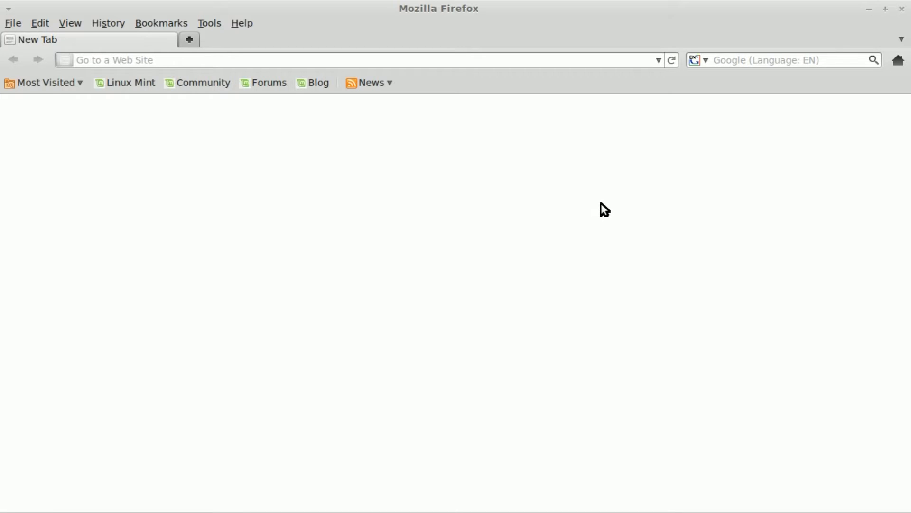
Step: Search Google for 'tux' from the Firefox toolbar search box
text(tux)
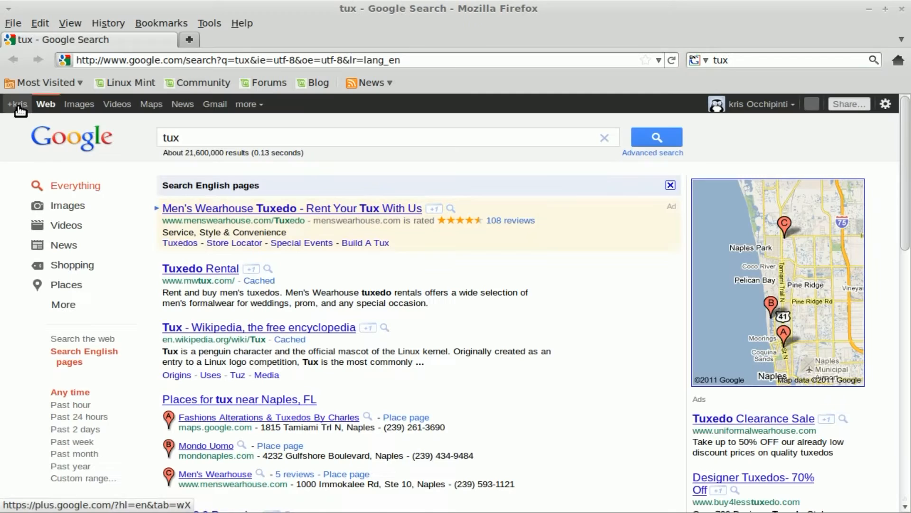
Step: Switch to image results and browse down the penguin pictures to the Tux Ninja thumbnail
click(79, 105)
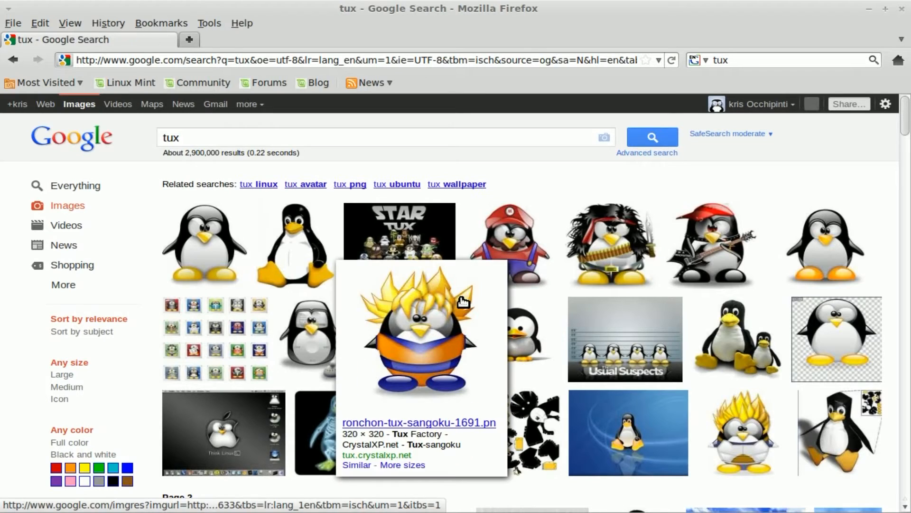
scroll(down, 3)
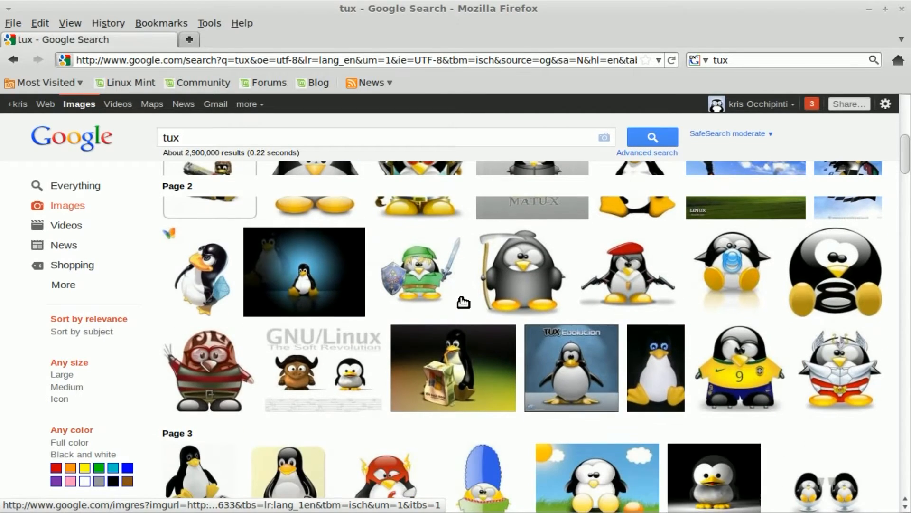
scroll(down, 3)
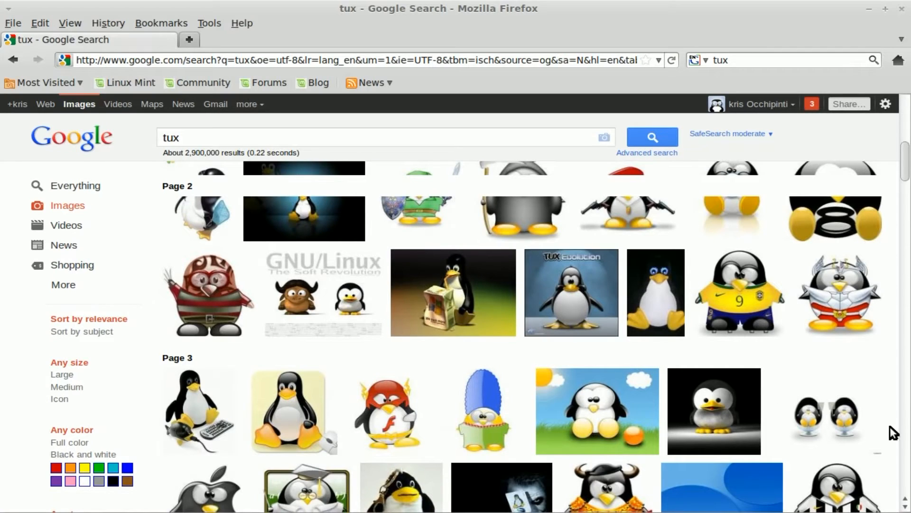
scroll(down, 3)
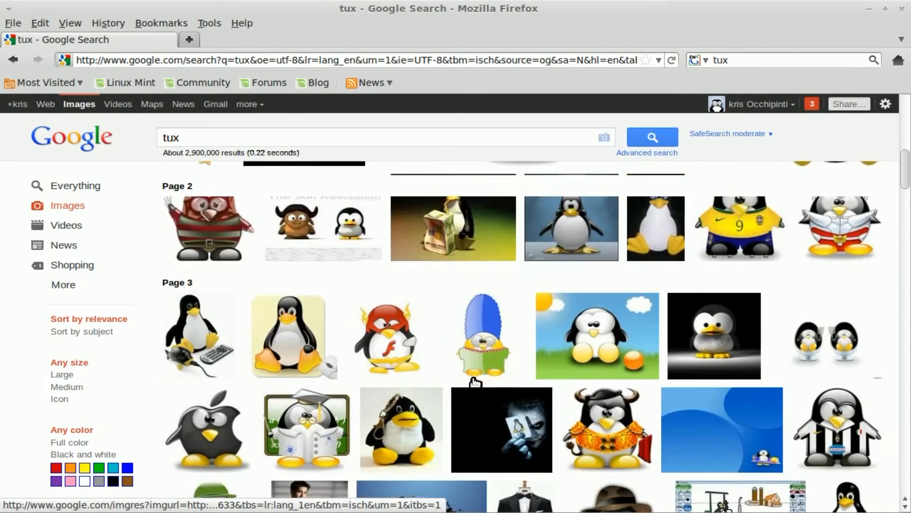
scroll(down, 3)
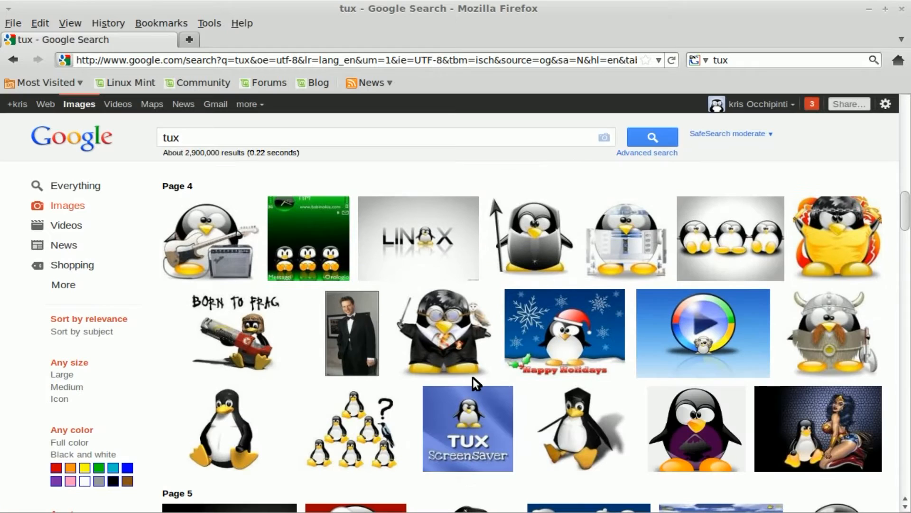
scroll(down, 3)
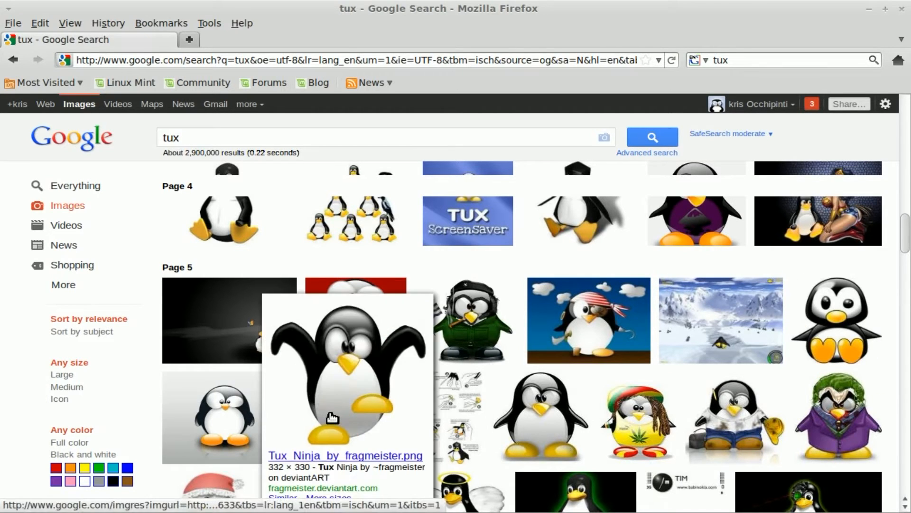
Step: Open the Tux_Ninja_by_fragmeister.png result full-size and copy its image location
click(346, 372)
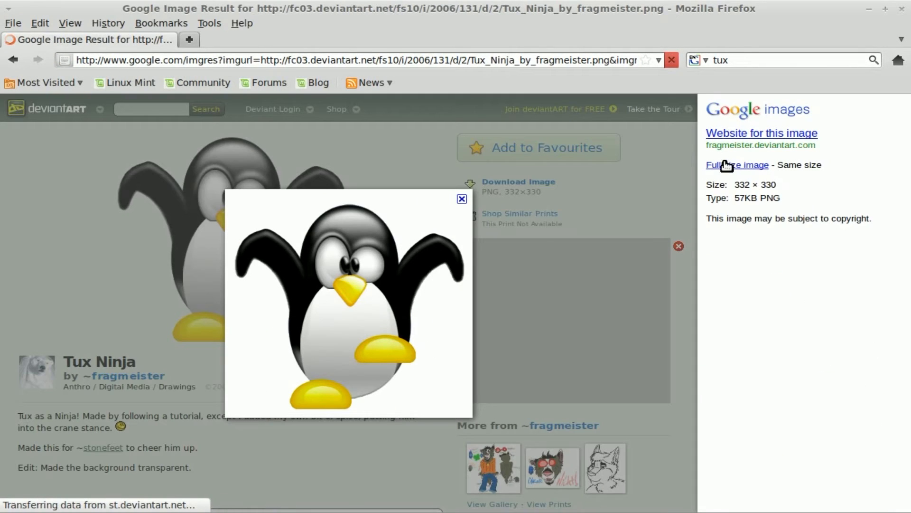
right_click(191, 186)
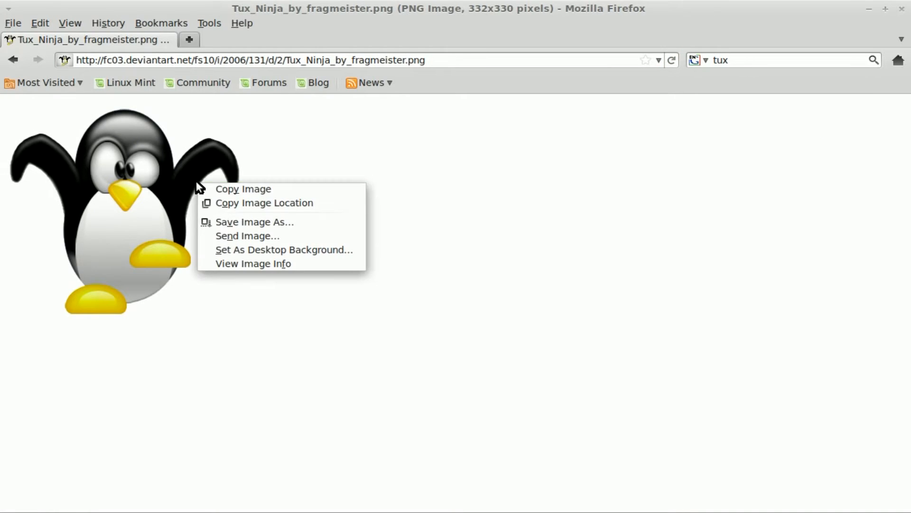
mouse_move(282, 202)
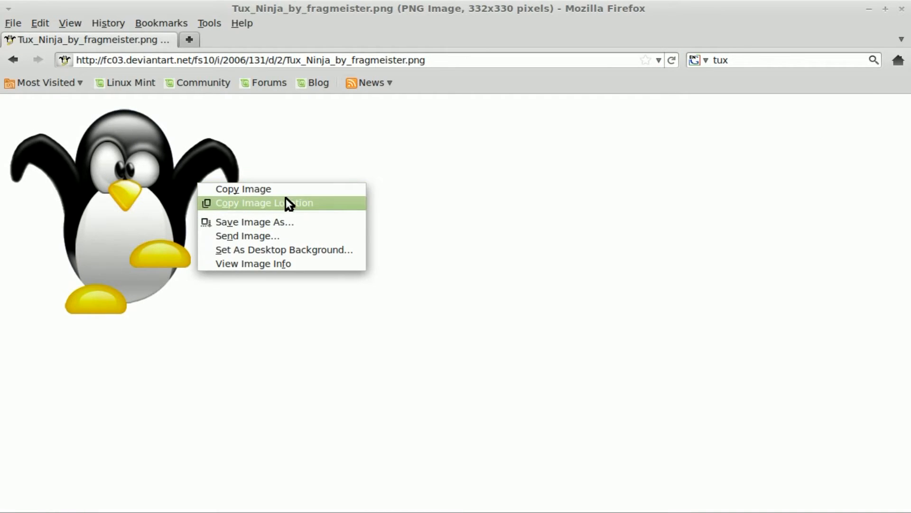
click(264, 203)
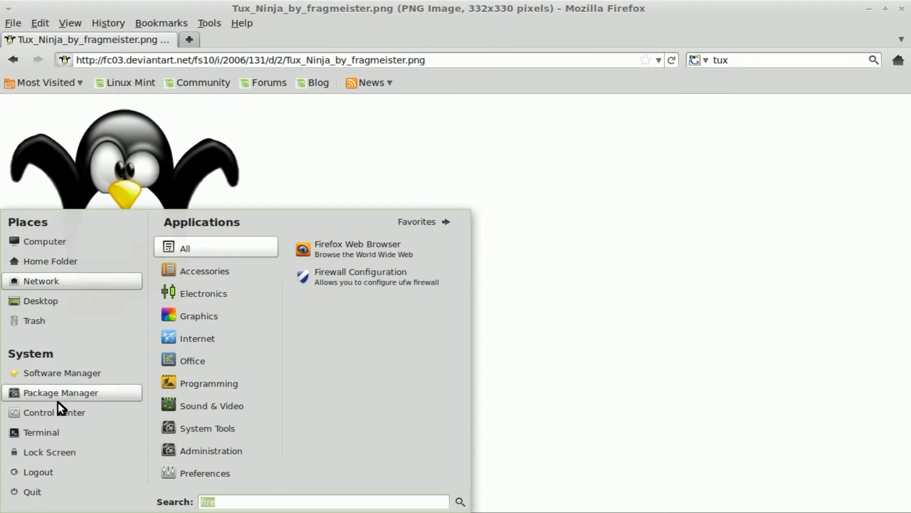
Step: Launch Terminal, make /tmp/extract and change into it
click(41, 432)
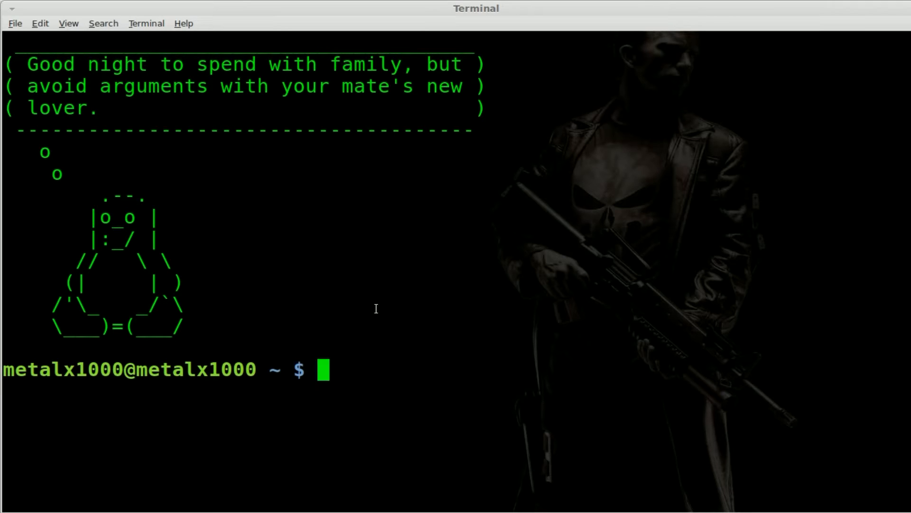
text(cd /tmp)
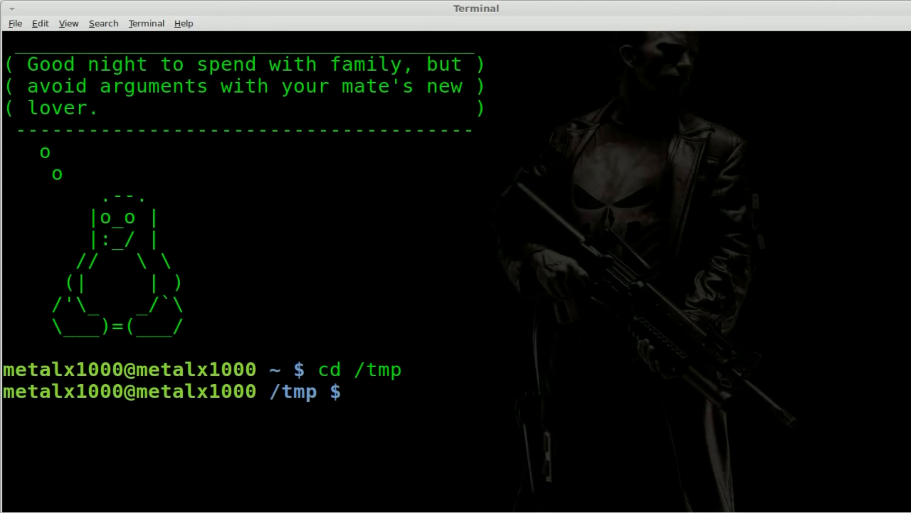
text(mkdir)
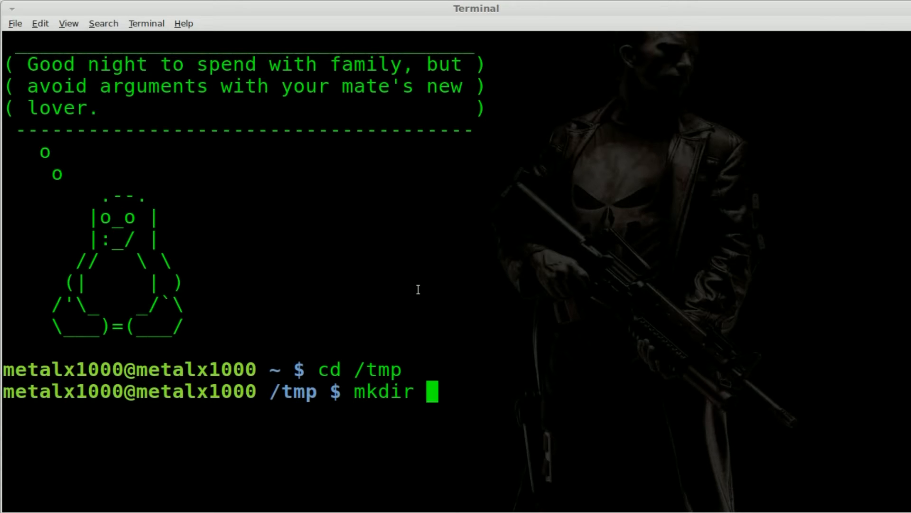
text(/)
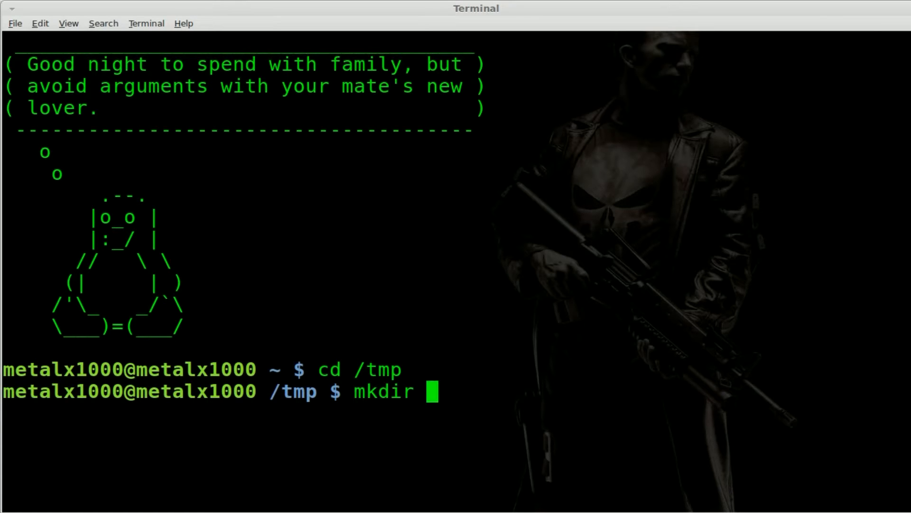
text(ext)
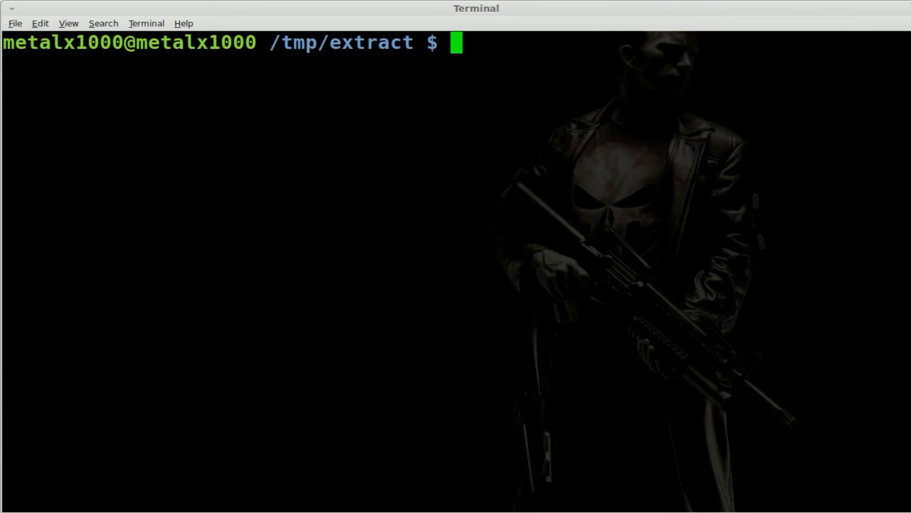
Step: Download the Tux Ninja PNG with wget and rename it to tux.png
text(wget http://fc03.deviantart.net/fs10/i)
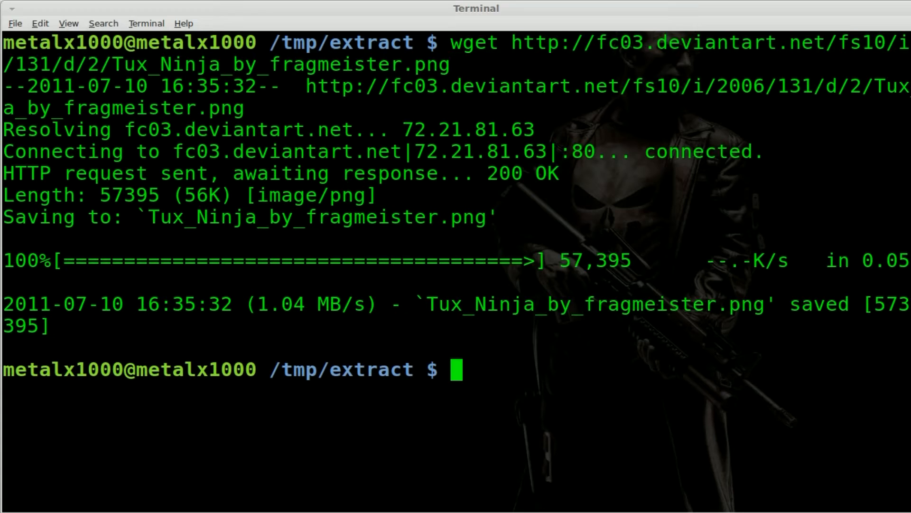
text(ls)
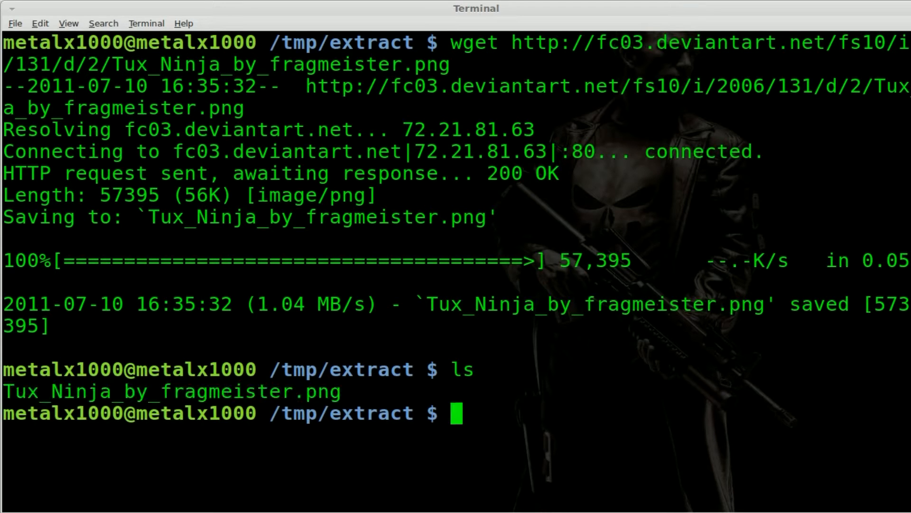
text(mv T)
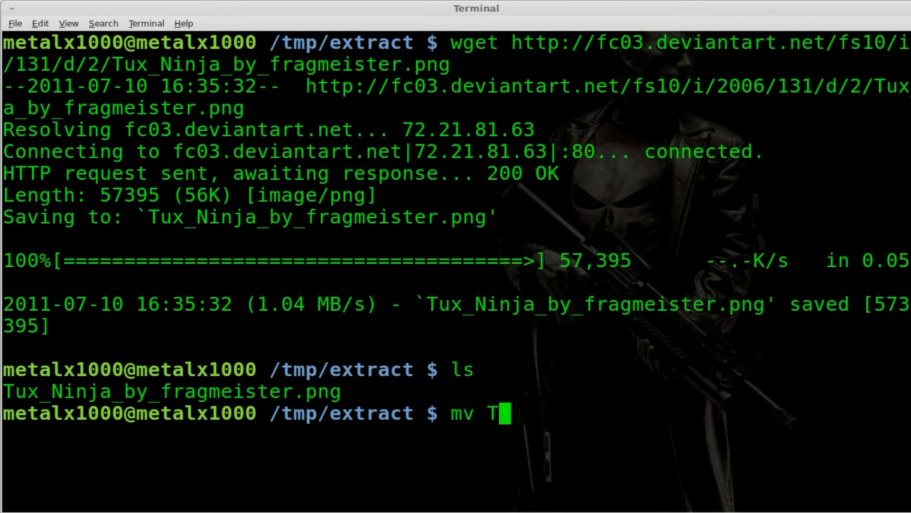
text(ux_Ninja_by_fragmeister.png tux)
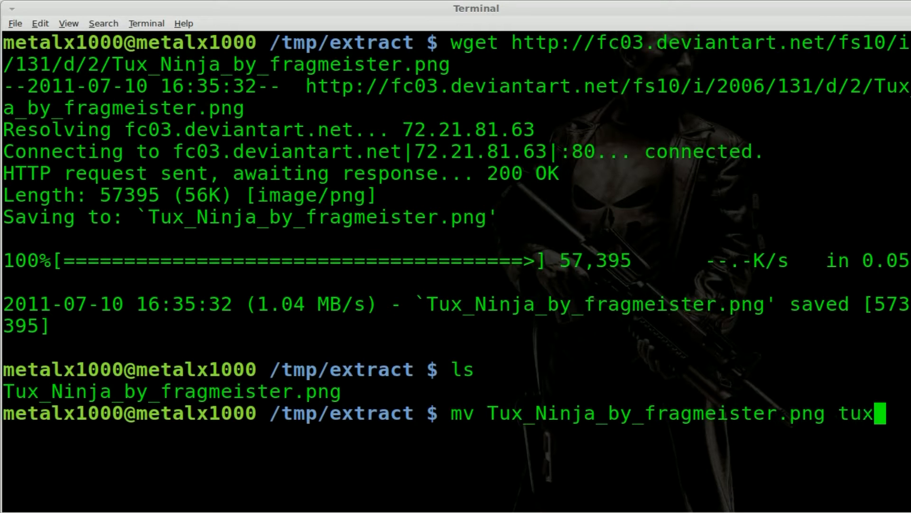
text(.p)
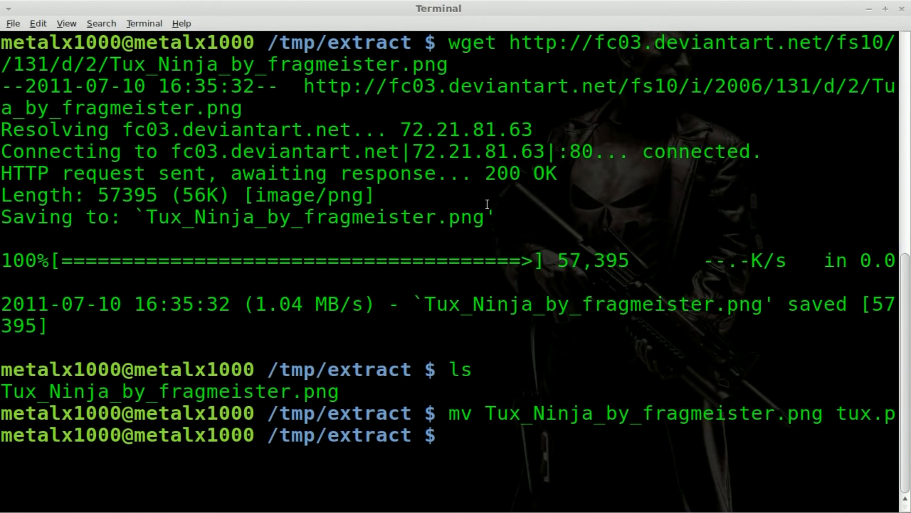
text(ls)
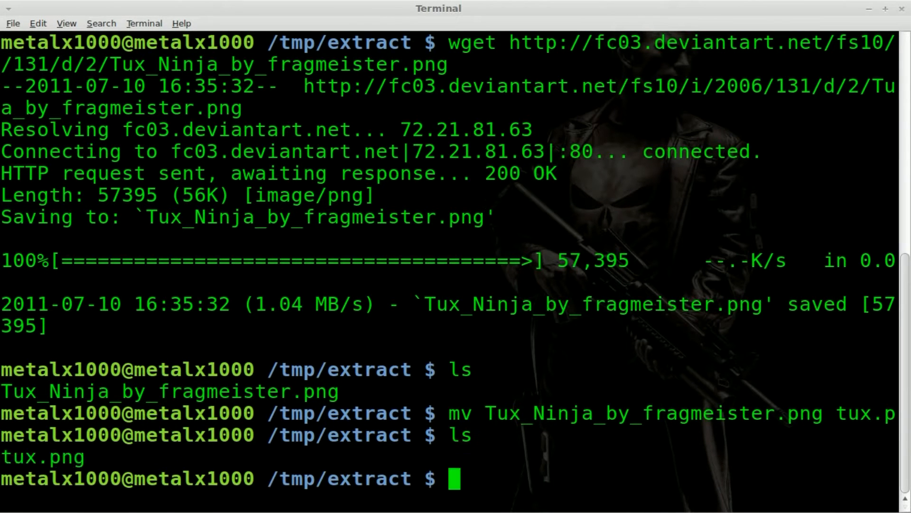
Step: Preview tux.png with ImageMagick display, then close the preview window
double_click(41, 456)
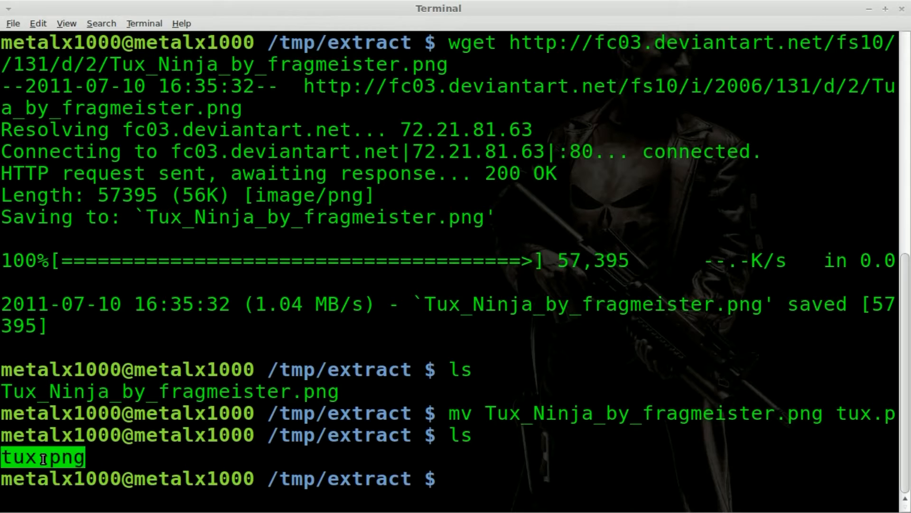
text(display)
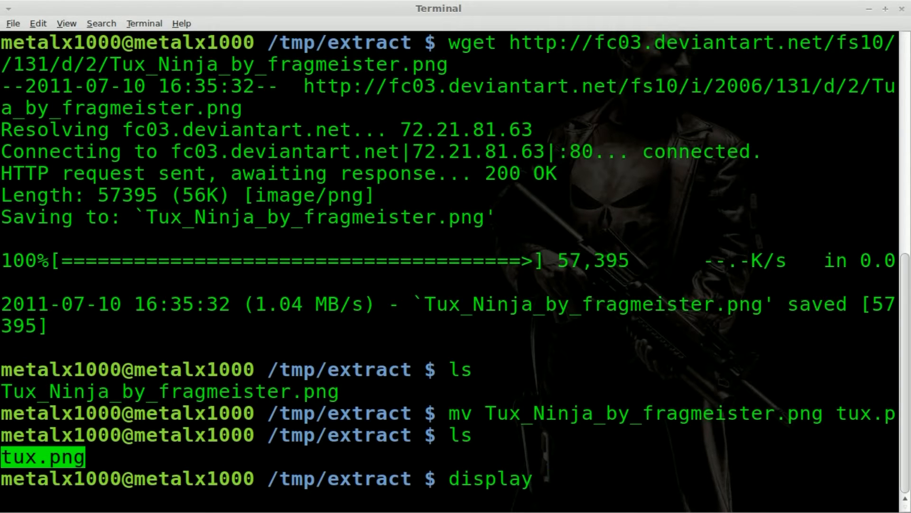
key(Return)
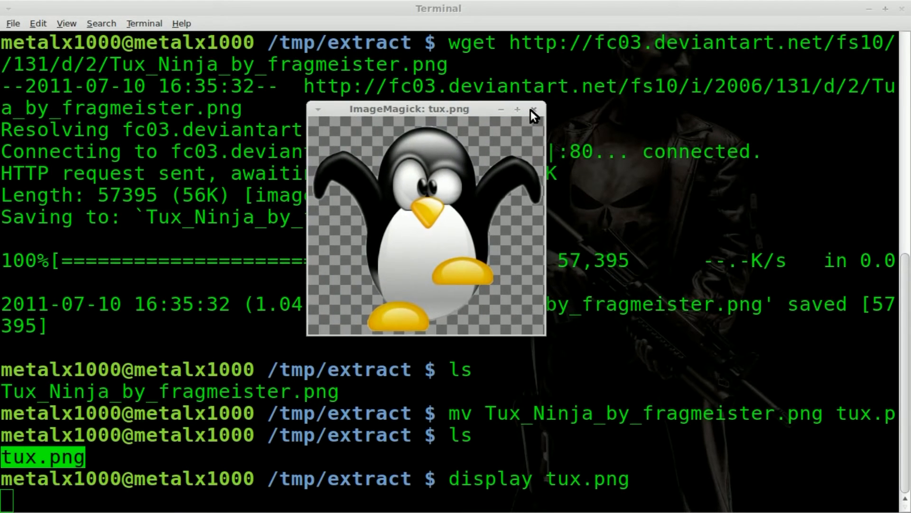
click(531, 110)
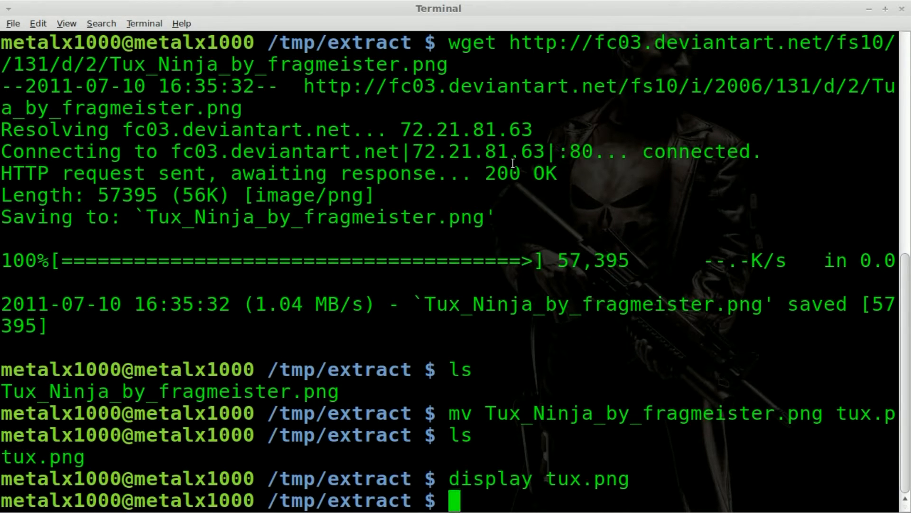
Step: Start myscript in vim with a #!/bin/bash shebang and begin ARCHIVE=$( )
text(vim)
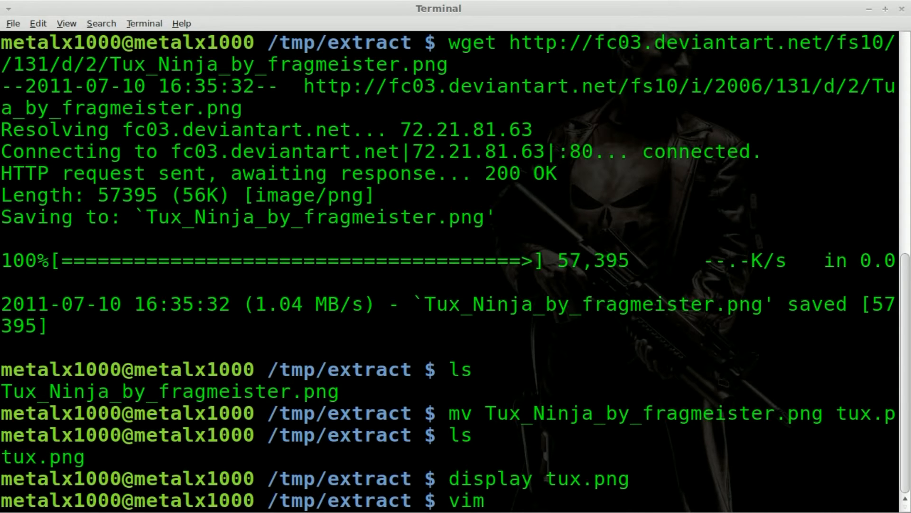
text(myscript)
text(#!)
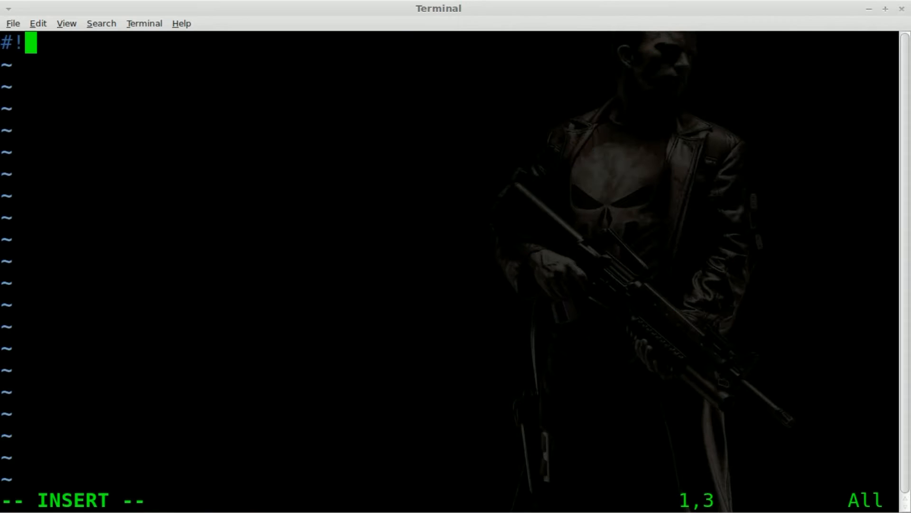
text(/bin/bash)
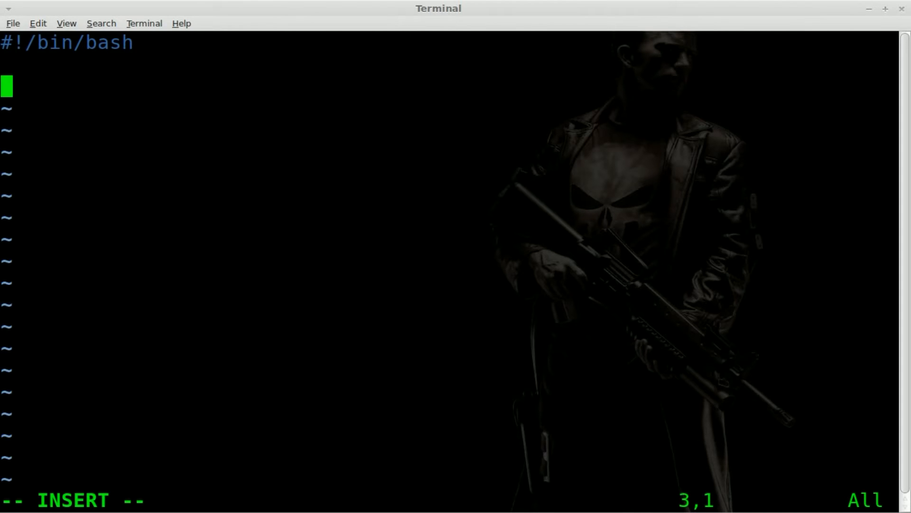
mouse_move(485, 226)
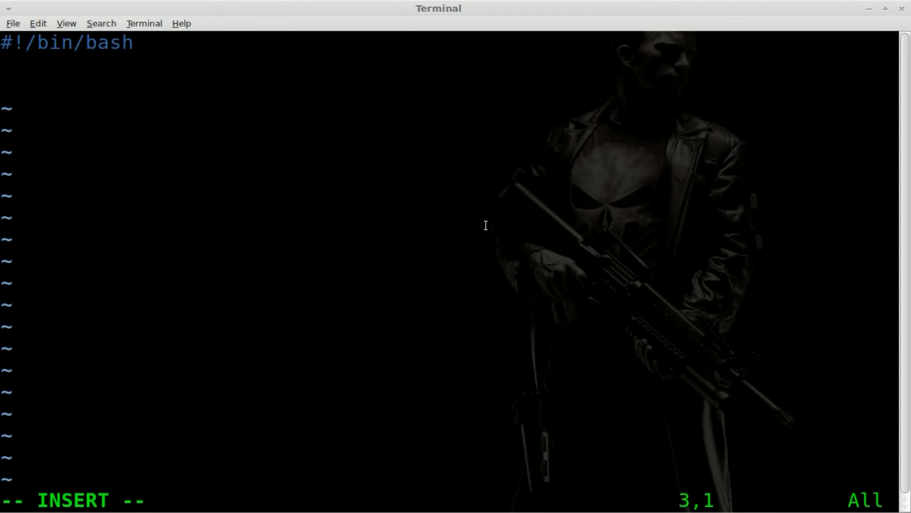
text(ARCH)
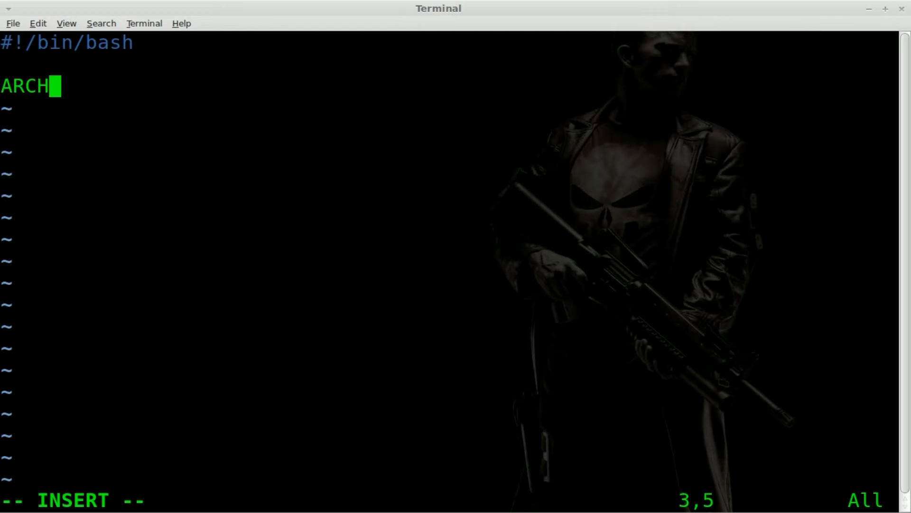
text(IVE=)
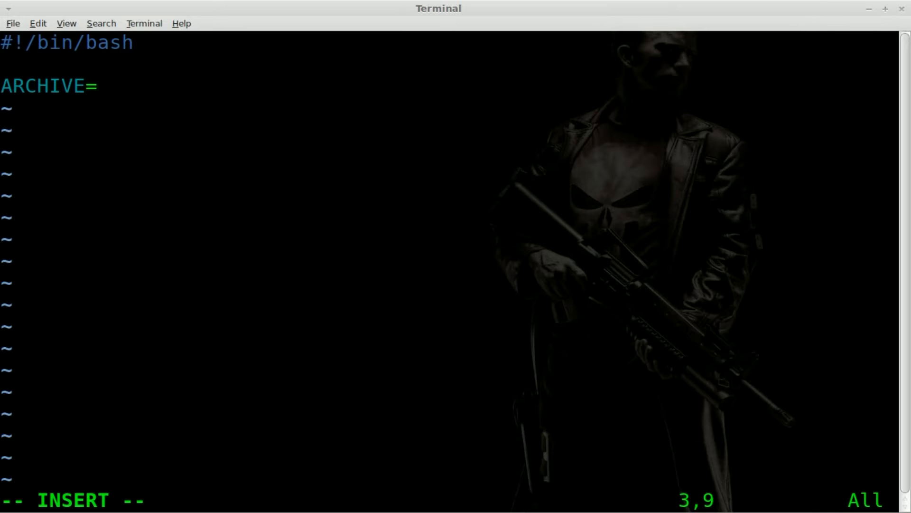
text($())
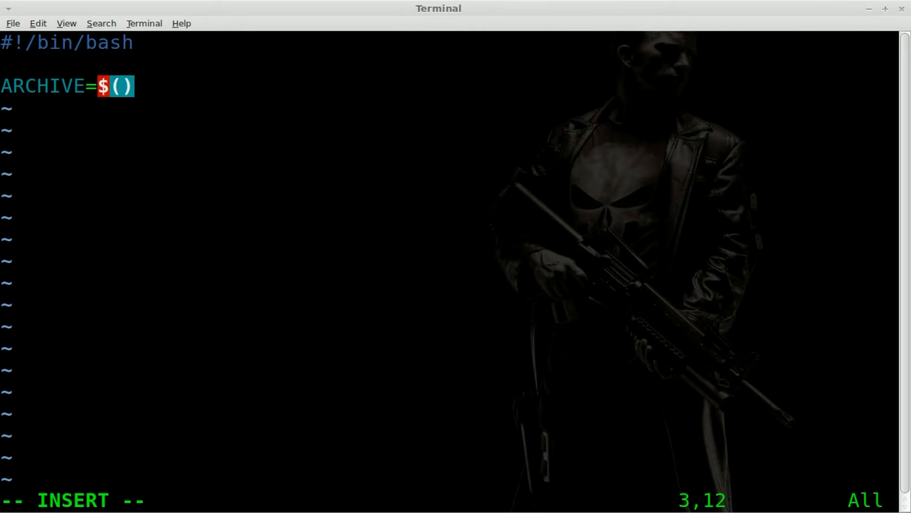
key(Left)
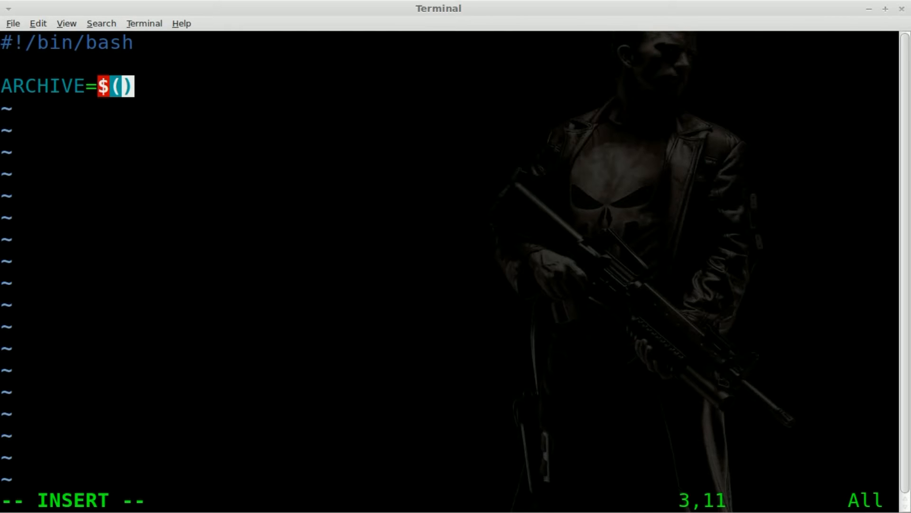
Step: Write the awk pattern '/^__ARCHIVE_BELOW__/' inside the ARCHIVE substitution
text(awk)
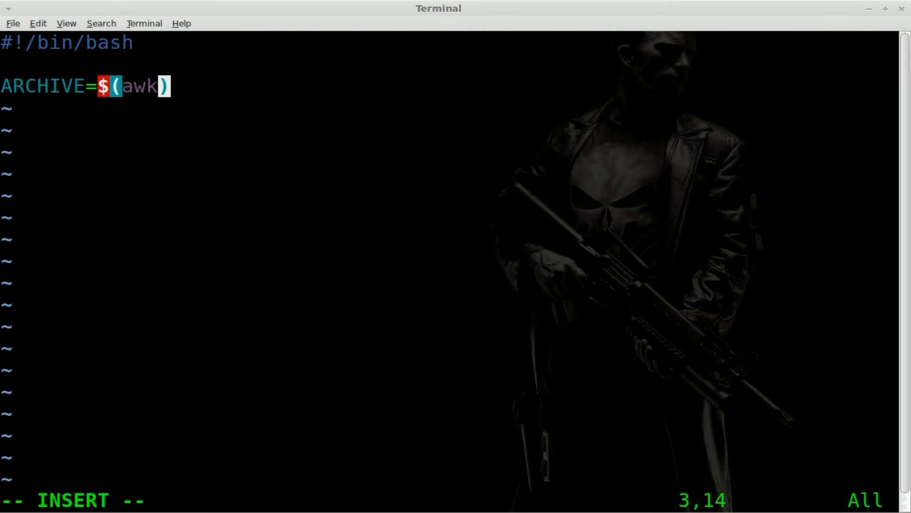
text('/)
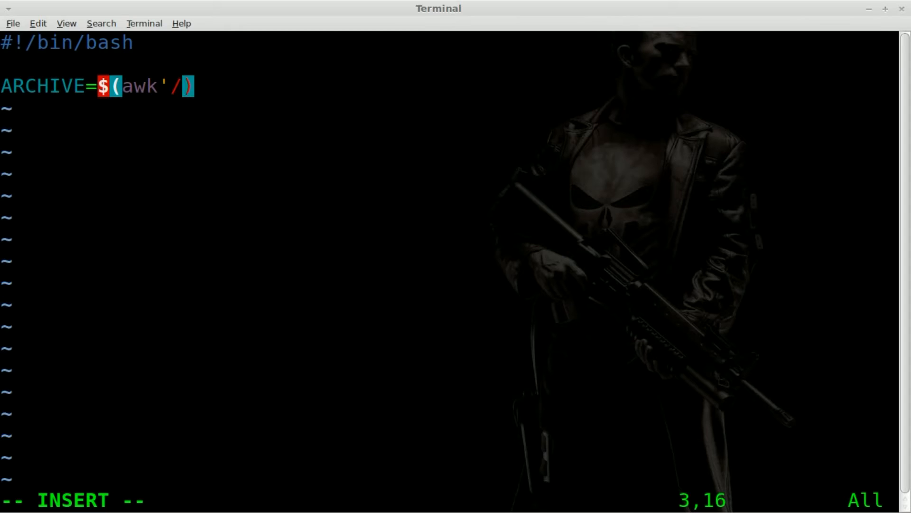
text(^__)
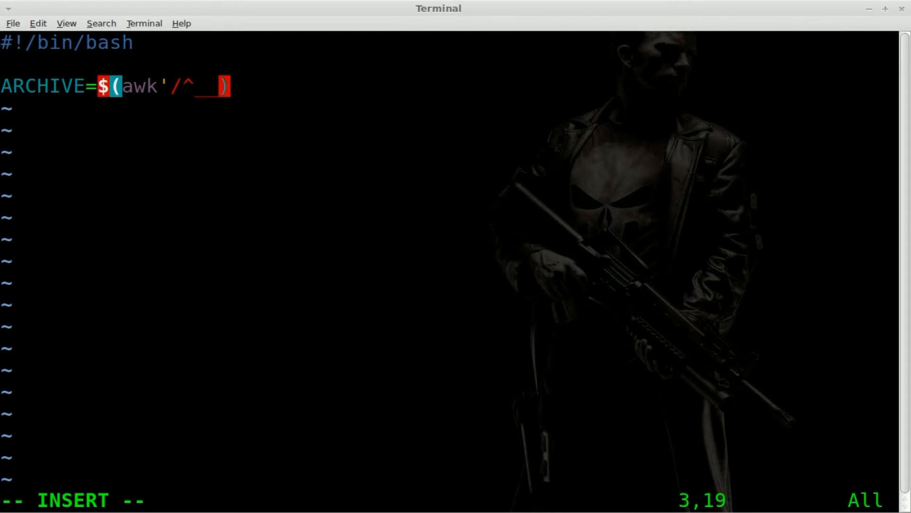
text(ARCHIVE_)
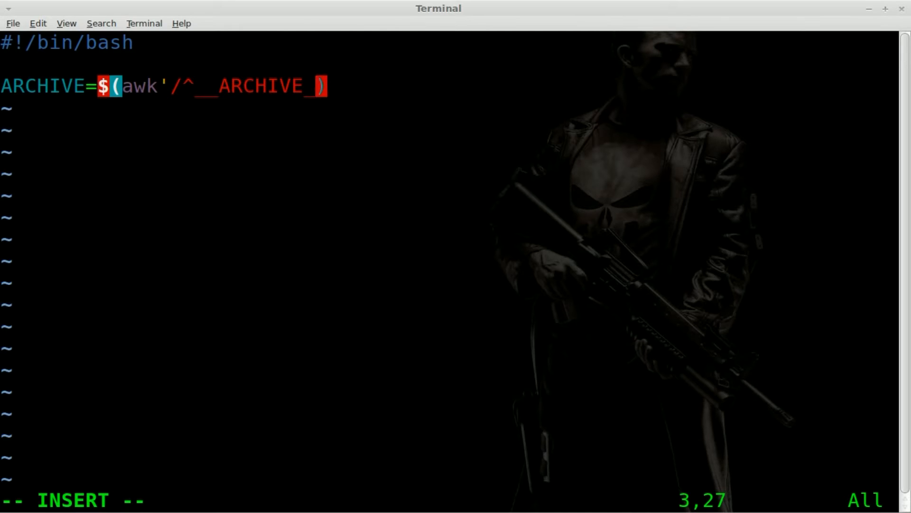
text(BELOW_)
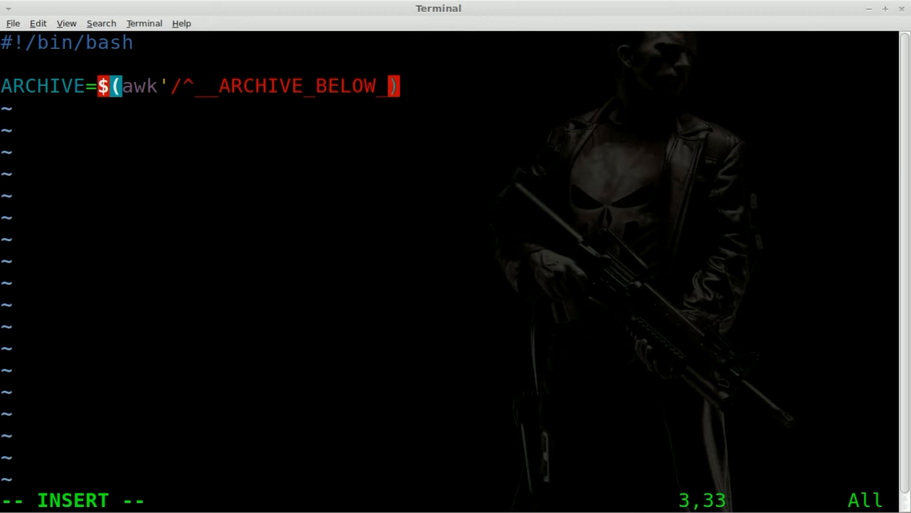
text(/)
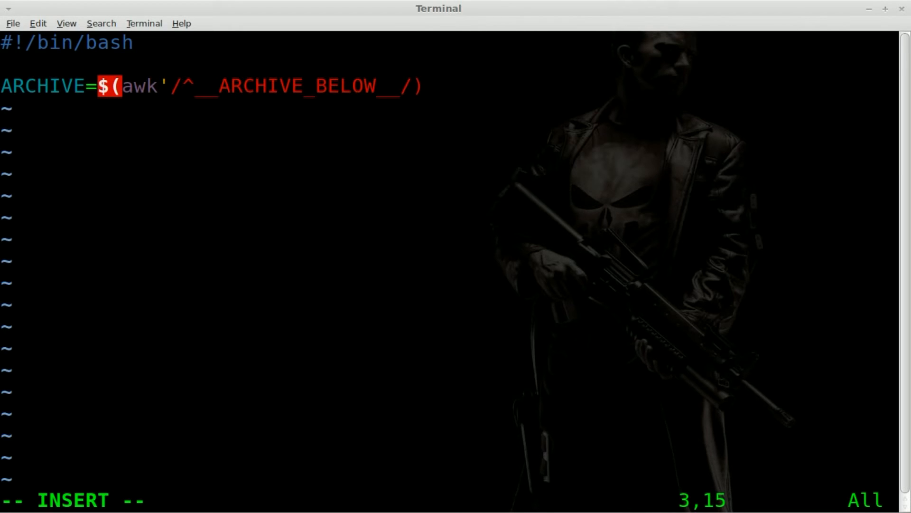
key(Left)
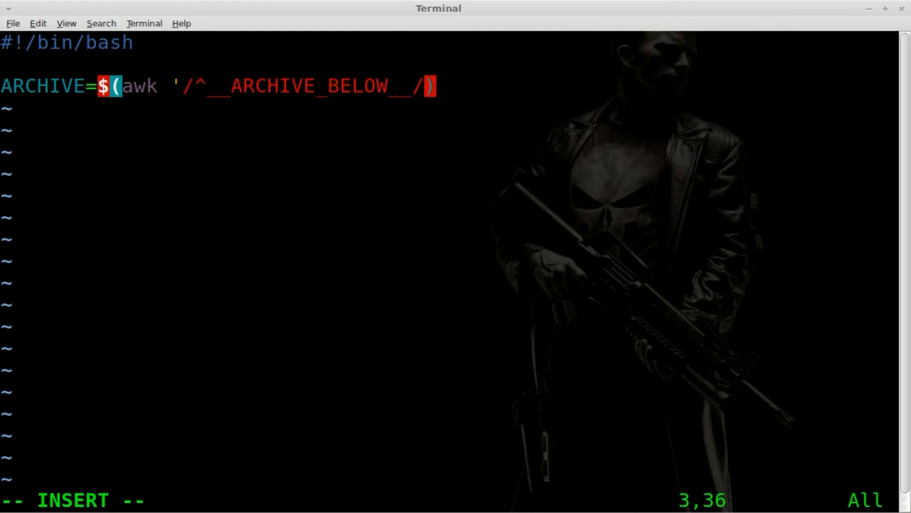
Step: Add the awk action {print NR + 1;exit;0;} and pass the script itself as $0
text({)
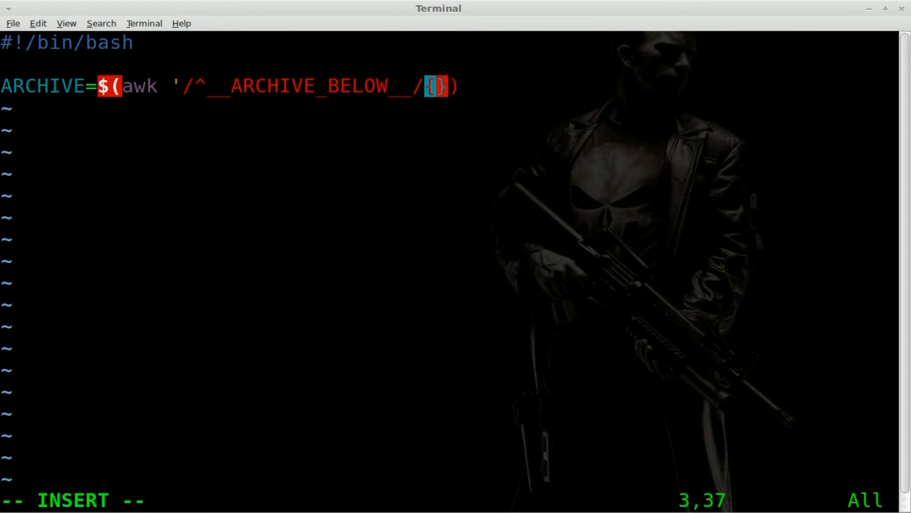
text(print)
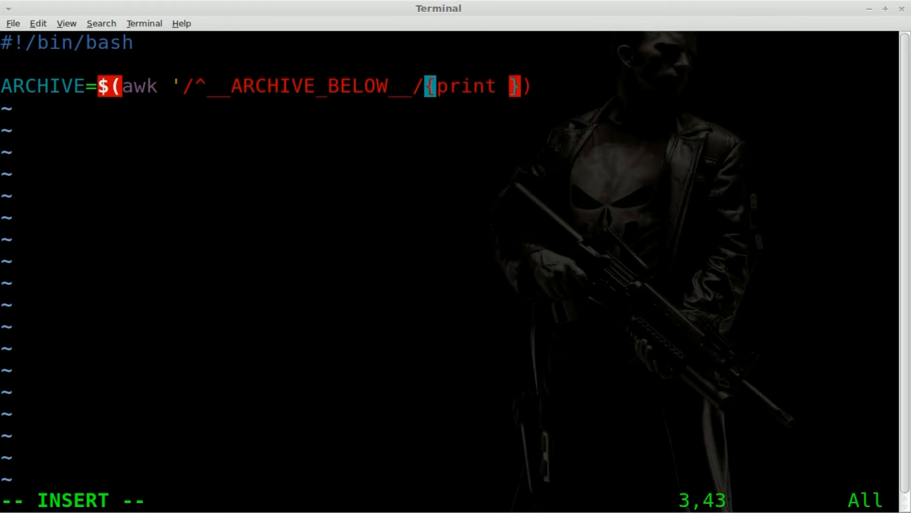
text(NR + 1)
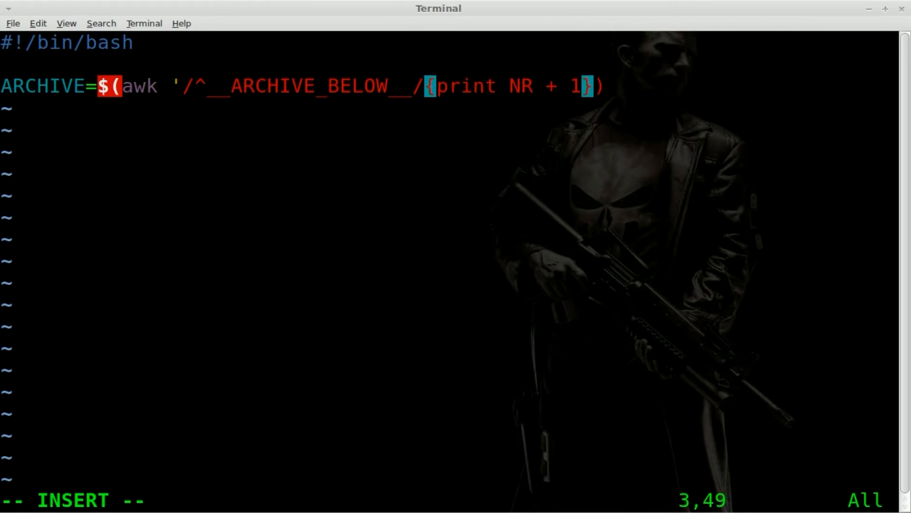
text(;)
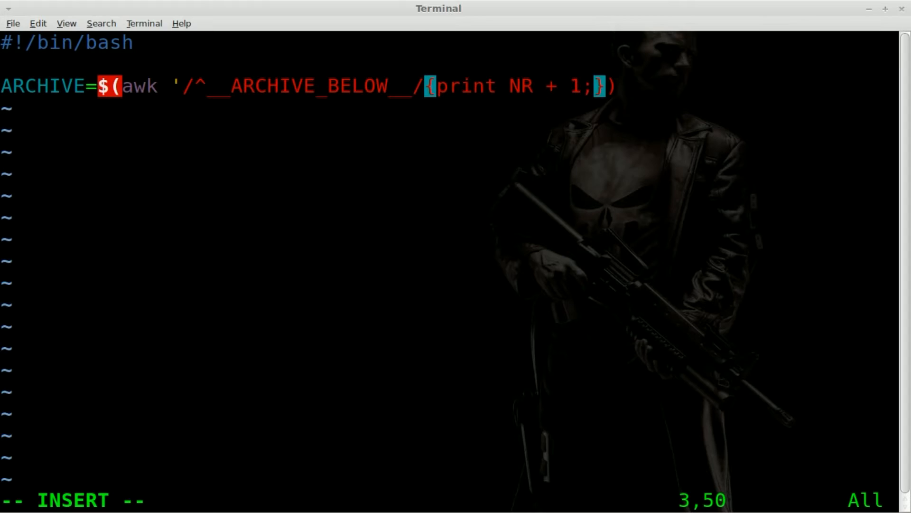
text(exit;0)
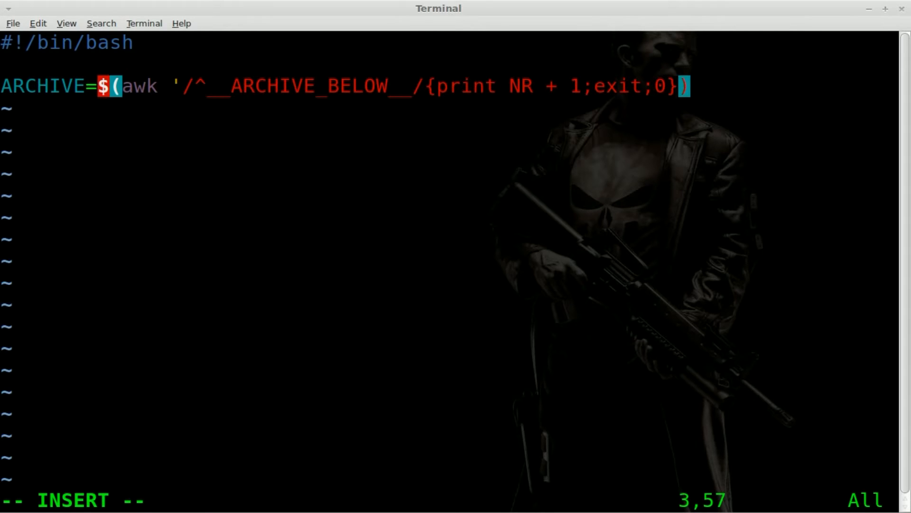
text(;)
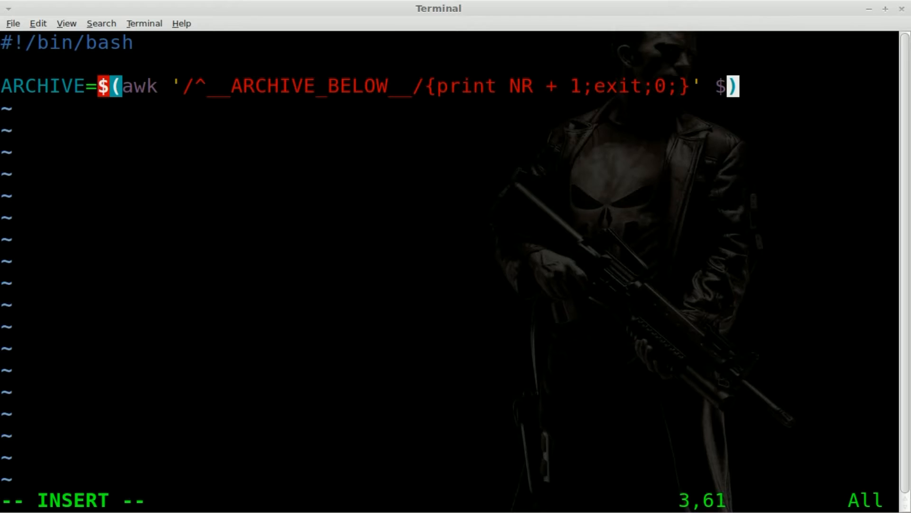
text(0)
text(__)
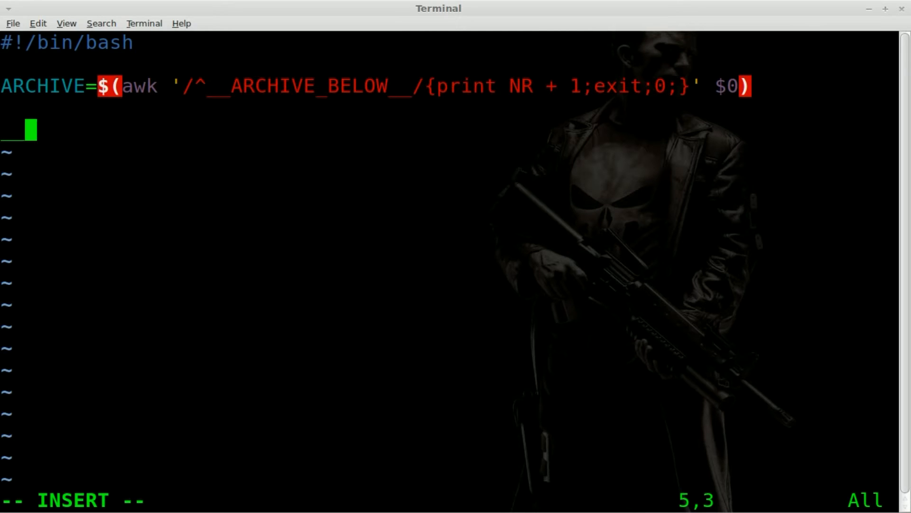
Step: Add the __ARCHIVE_BELOW__ marker line at the end of the script
text(AR)
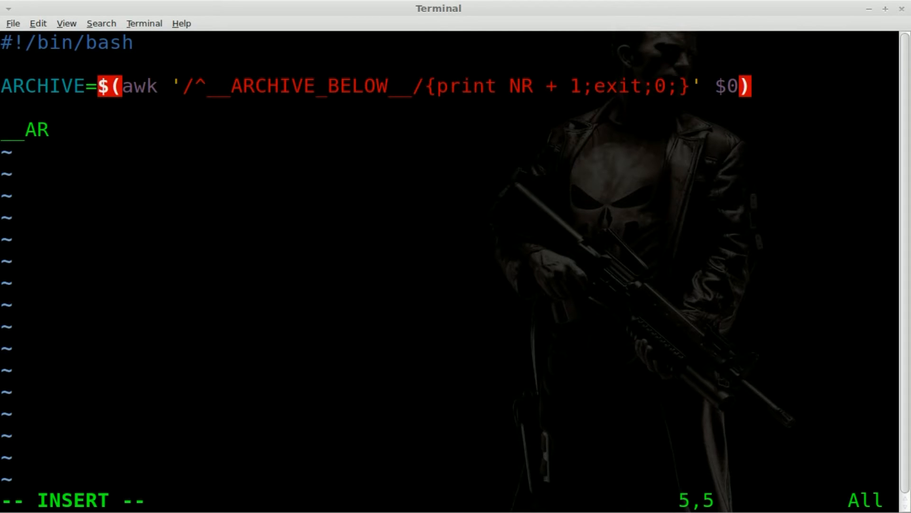
text(CHIVE)
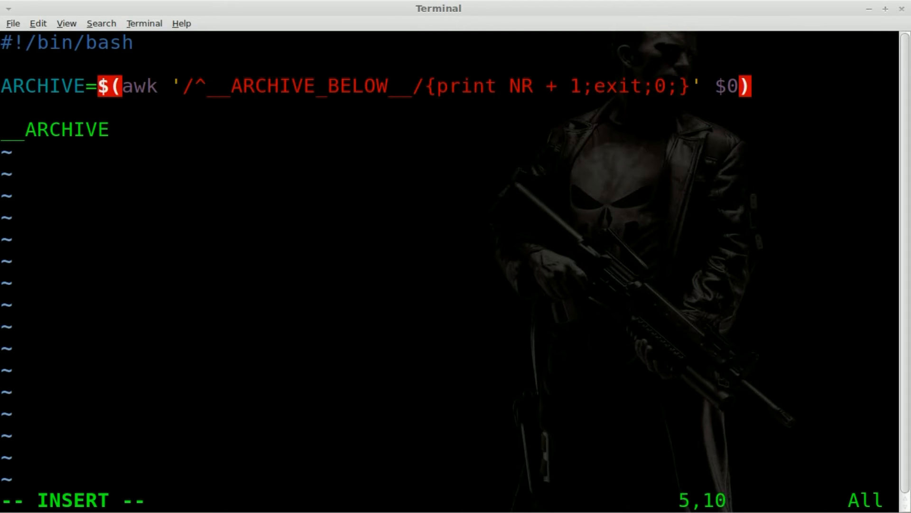
text(_BELOW)
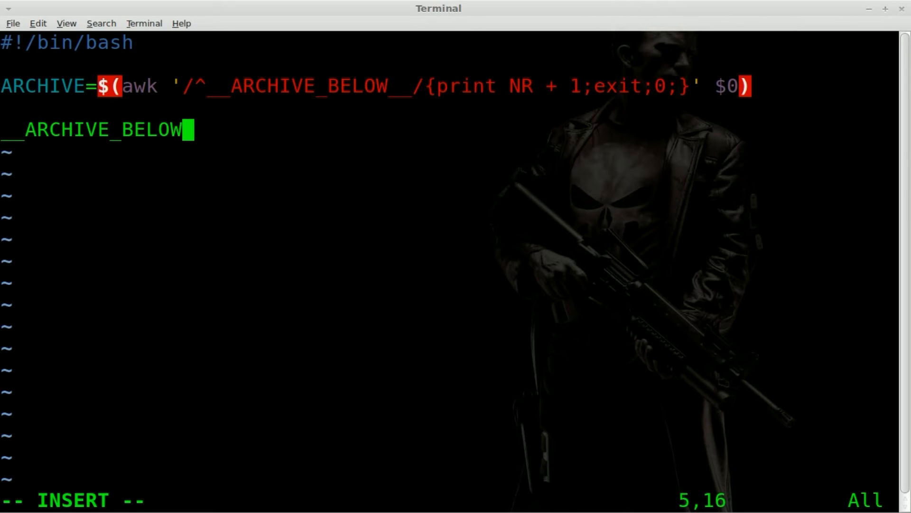
text(__)
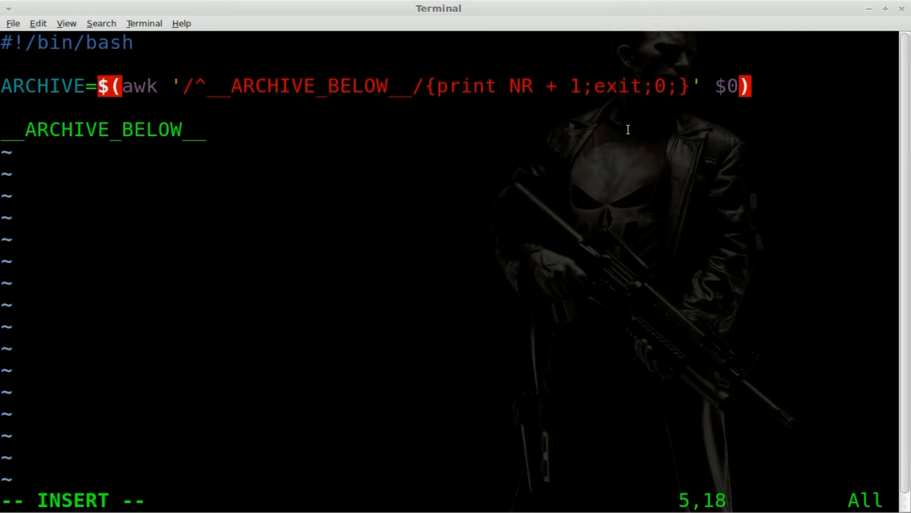
text(;)
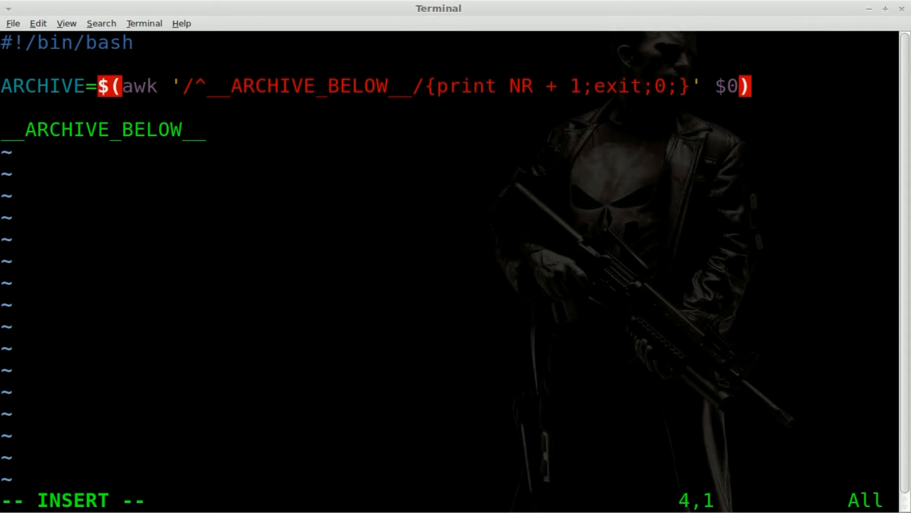
Step: Above the marker, add: tail -n+$ARCHIVE $0 > /tmp/image.png
key(Return)
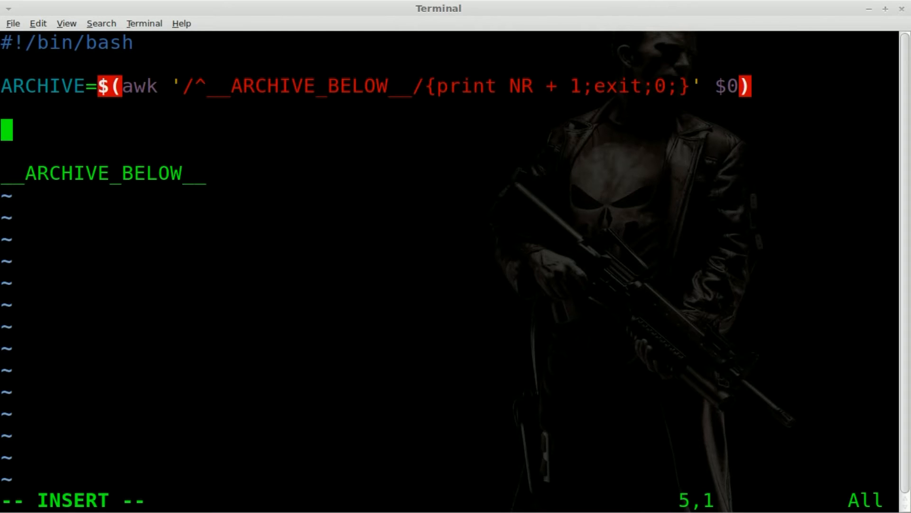
text(tail -n)
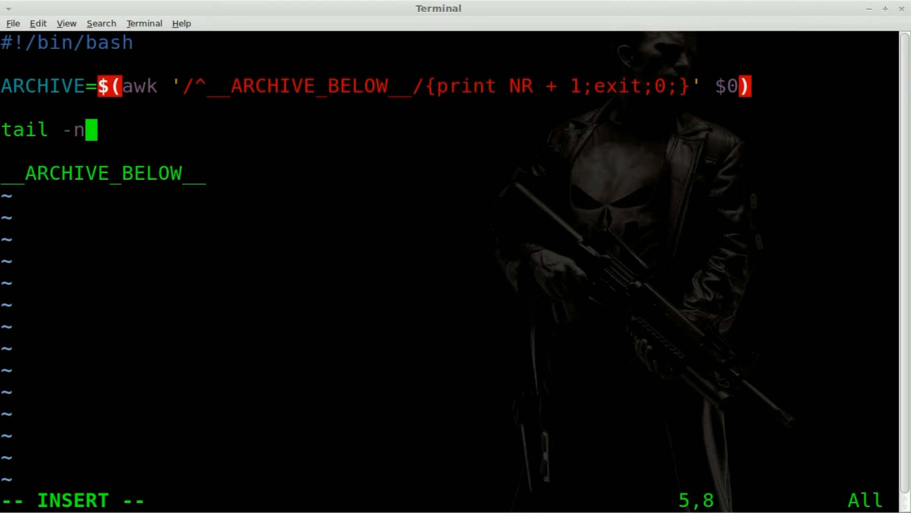
text(+$)
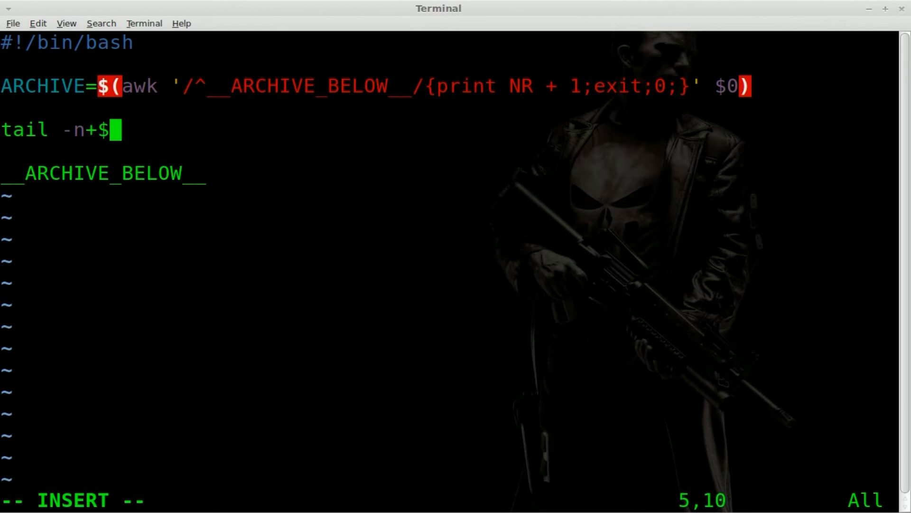
text(ARCHIVE $)
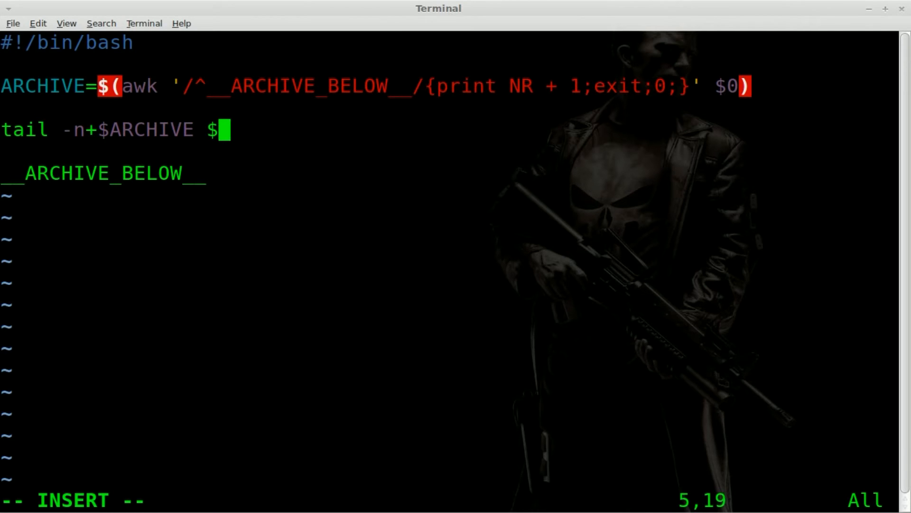
text(0)
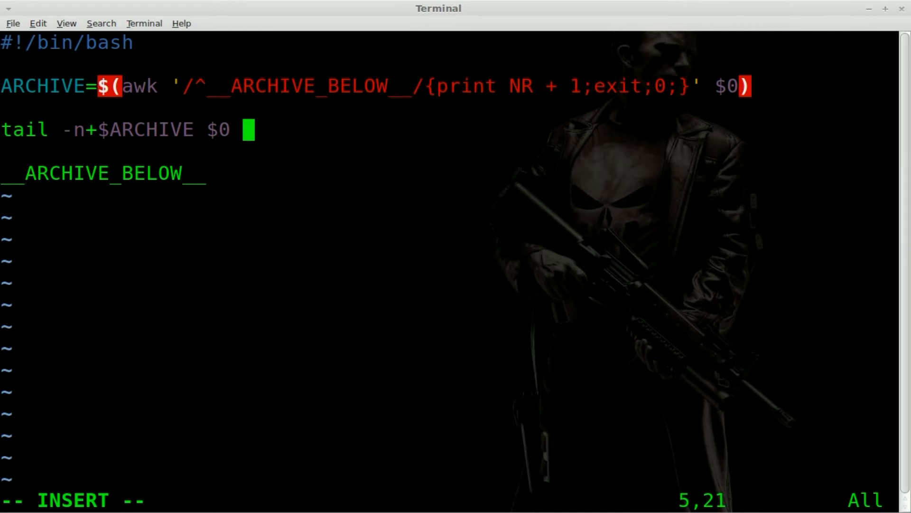
text(>)
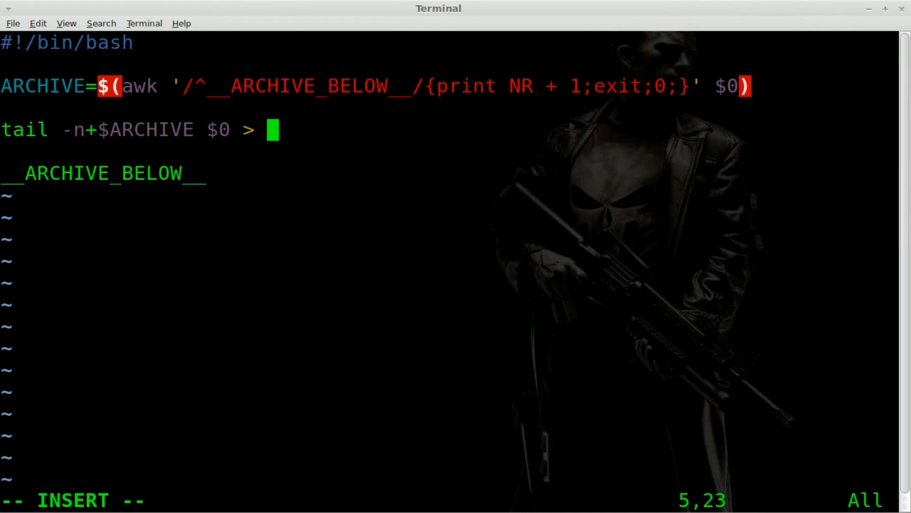
text(/tmp)
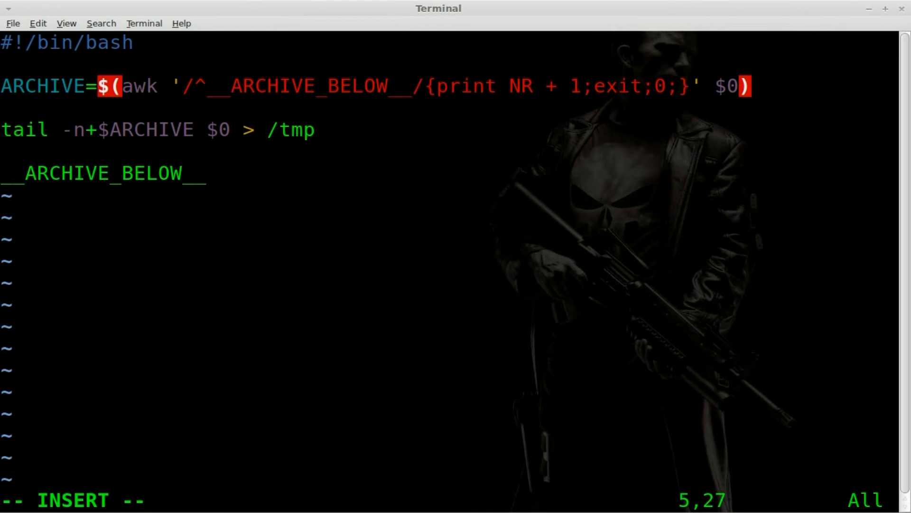
text(/image.)
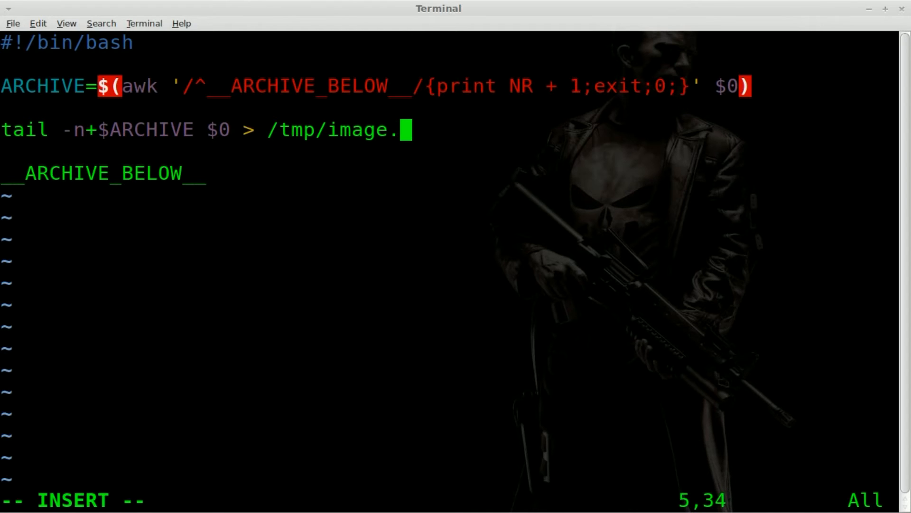
text(png)
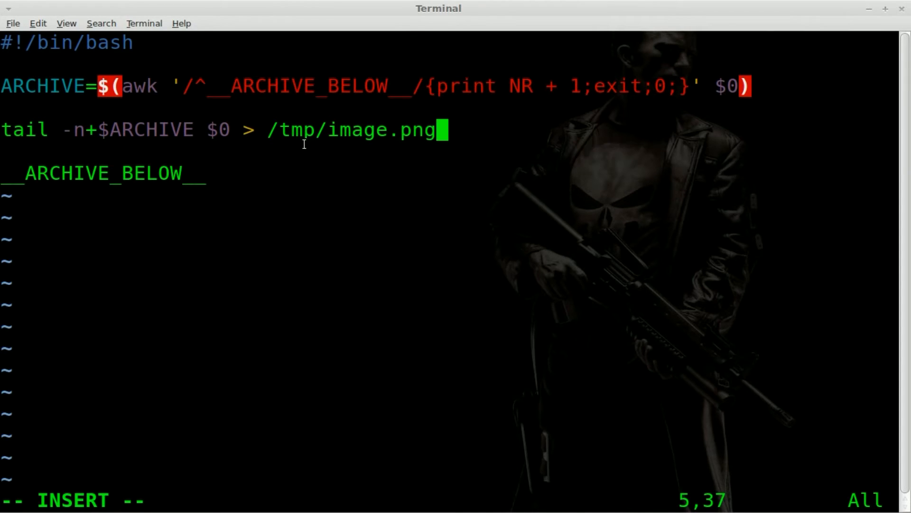
click(224, 129)
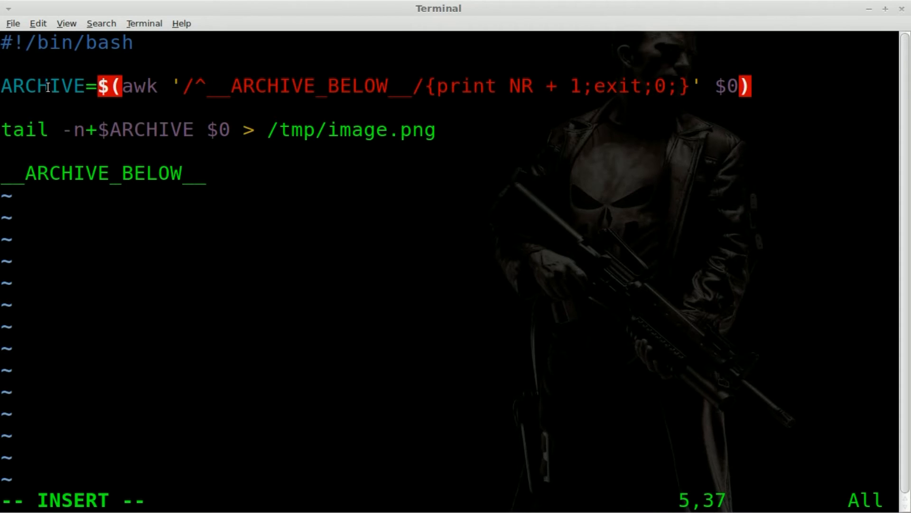
double_click(41, 87)
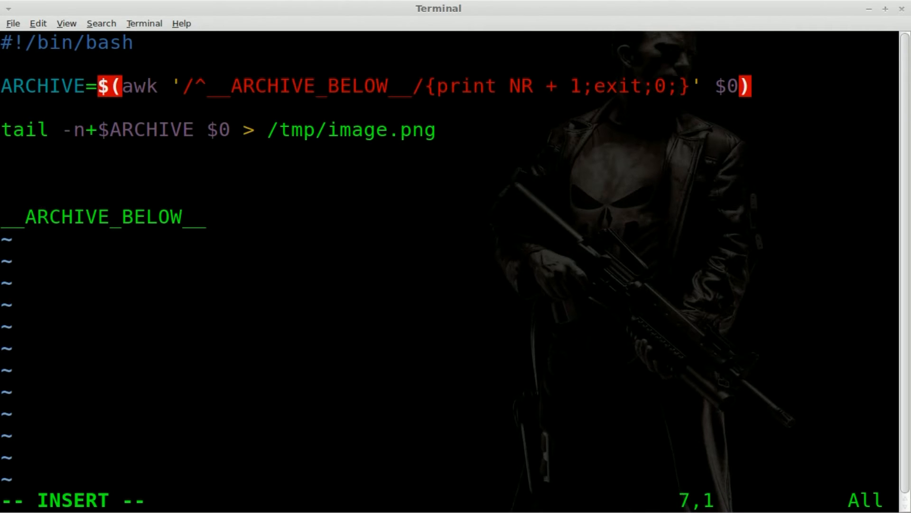
Step: Add an exit line directly above the __ARCHIVE_BELOW__ marker
text(exit)
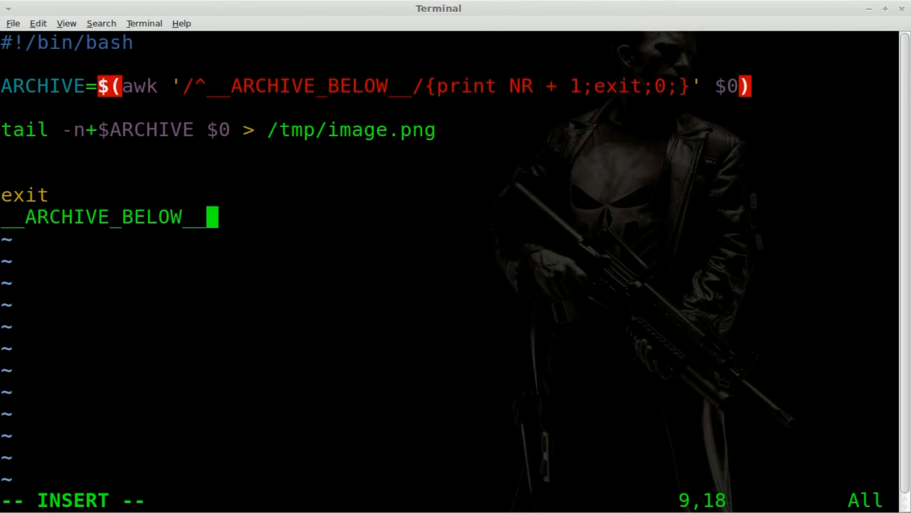
mouse_move(173, 303)
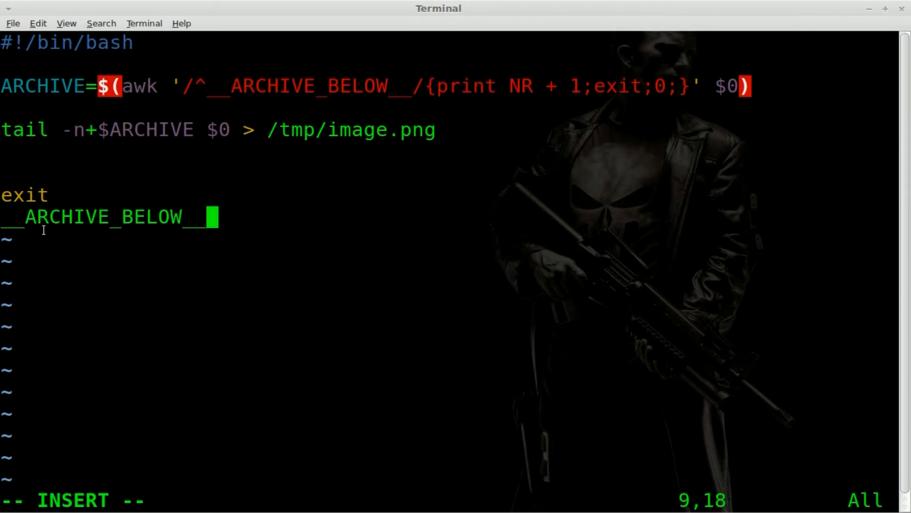
mouse_move(51, 220)
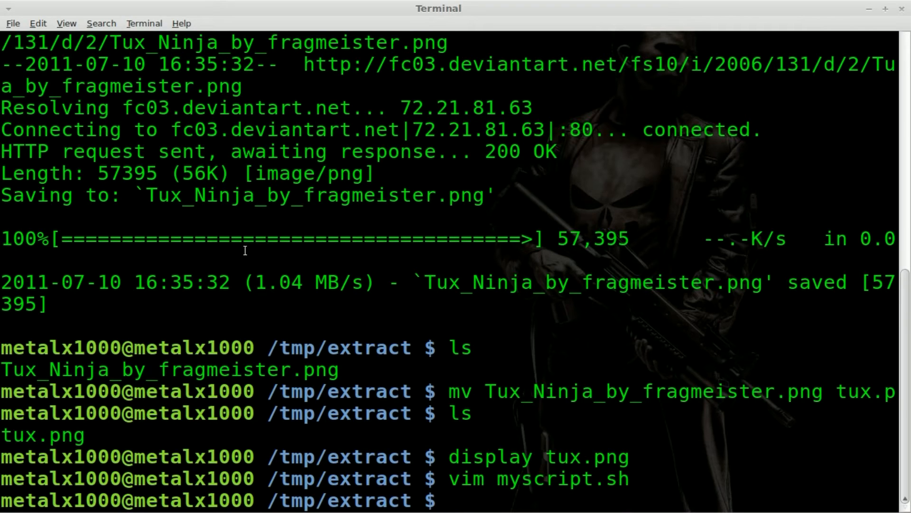
Step: Run cat tux.png >> myscript.sh to embed the image after the marker
text(cat tu)
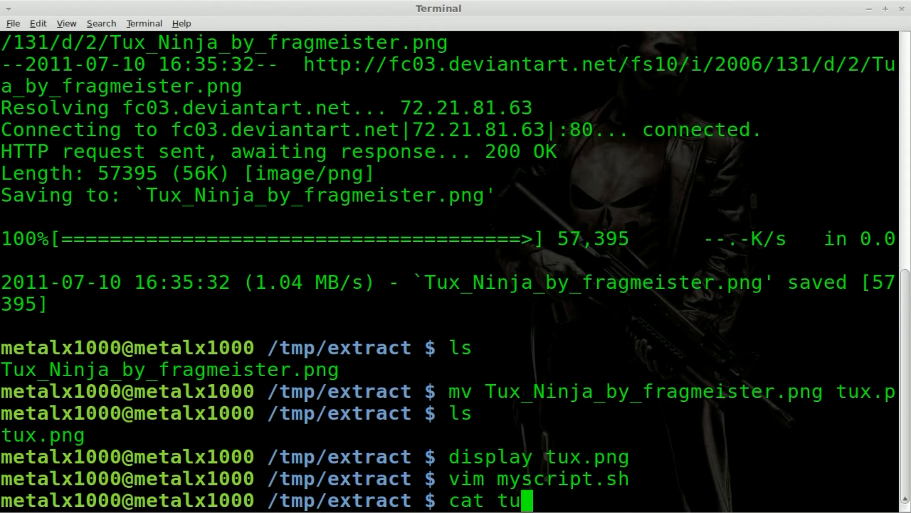
text(x.png >)
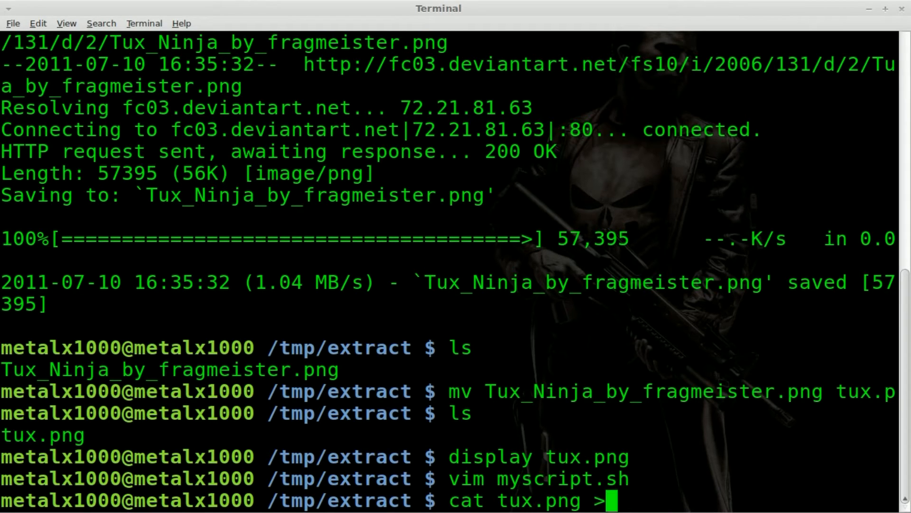
text(> myscript.sh)
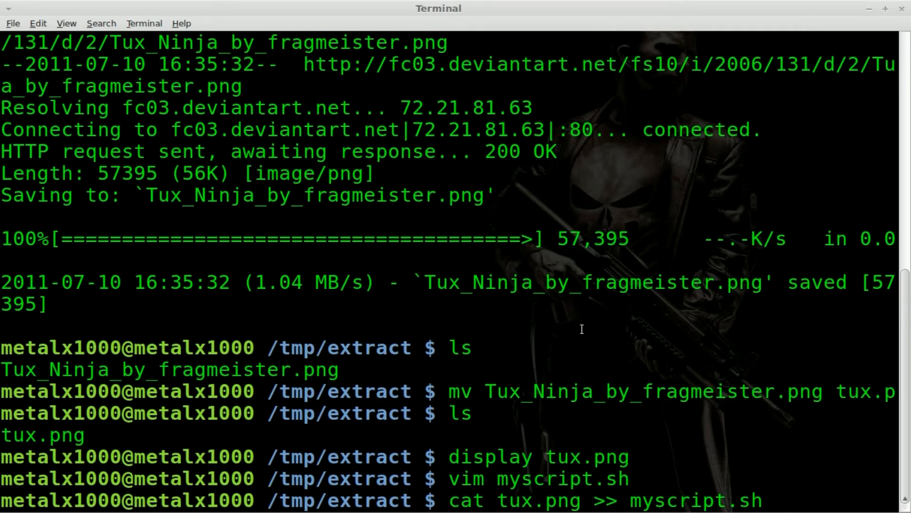
key(Return)
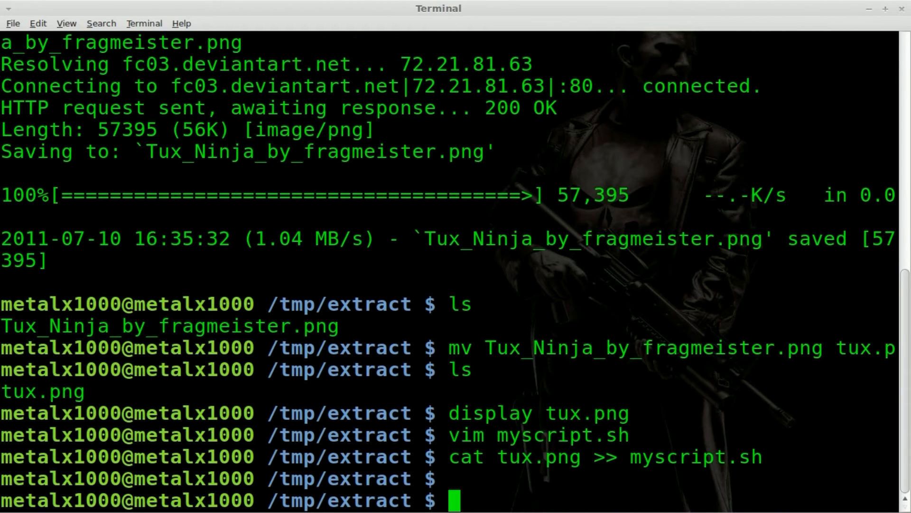
text(vim myscript.sh)
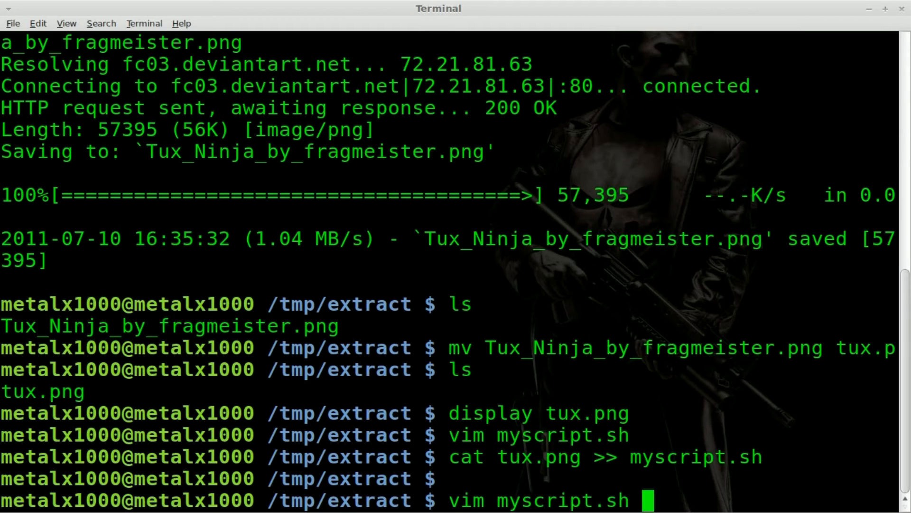
key(Return)
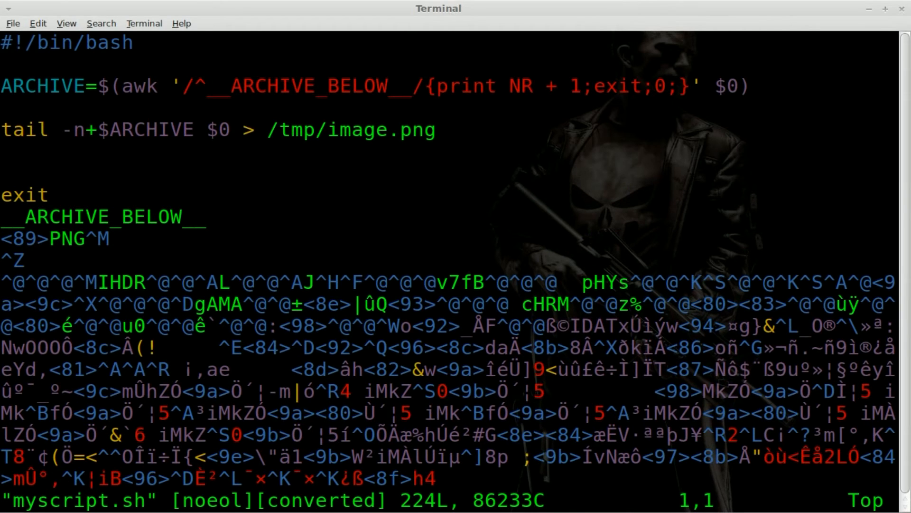
scroll(down, 3)
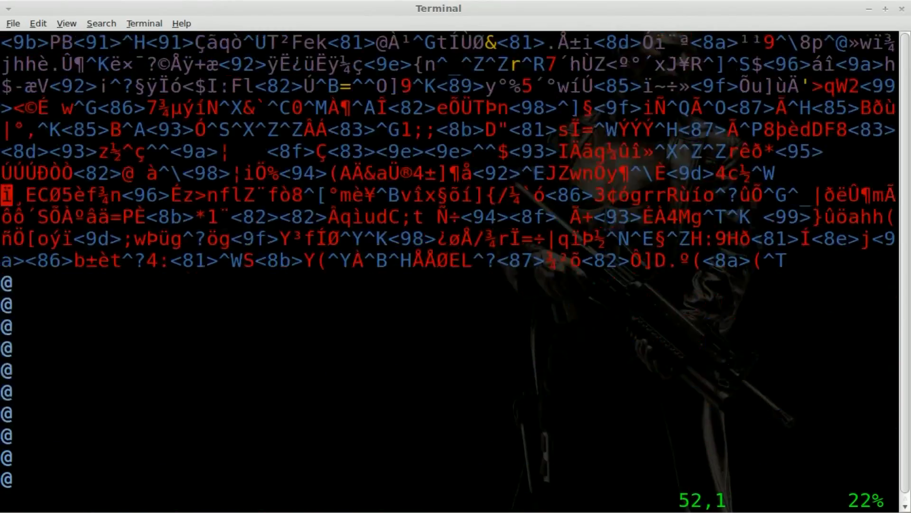
scroll(down, 3)
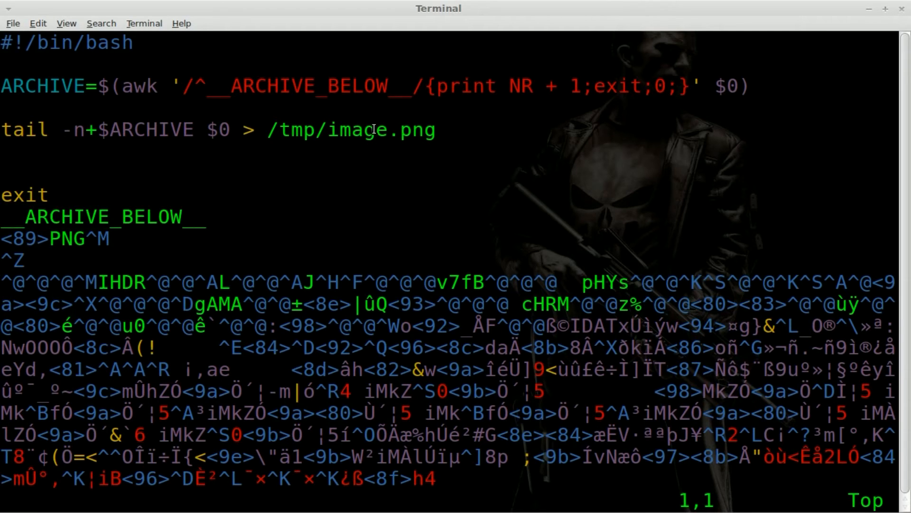
text(:wq)
text(chmod)
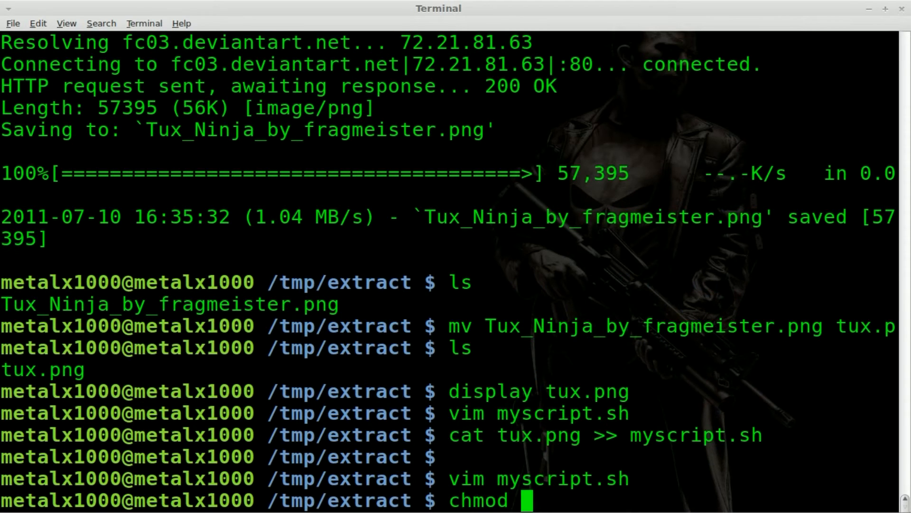
Step: Make myscript.sh executable with chmod +x and run ./myscript.sh
text(+x)
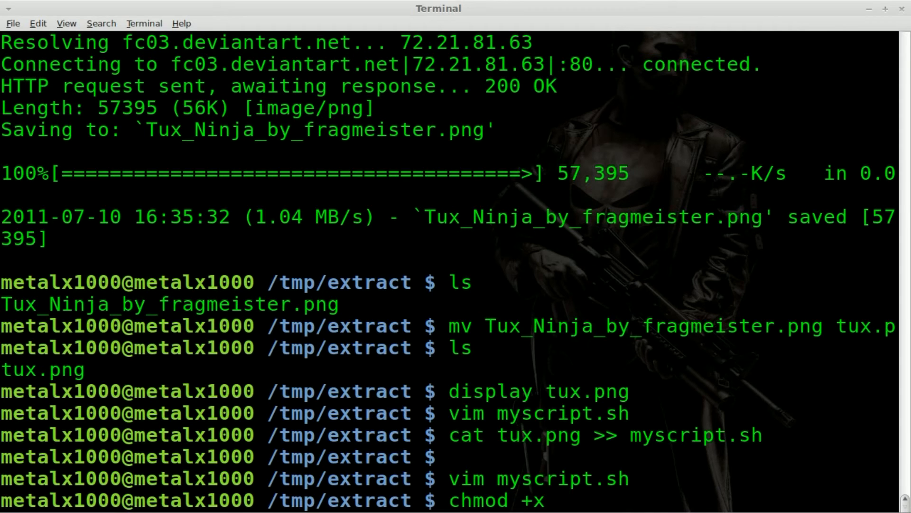
text(myscript.sh)
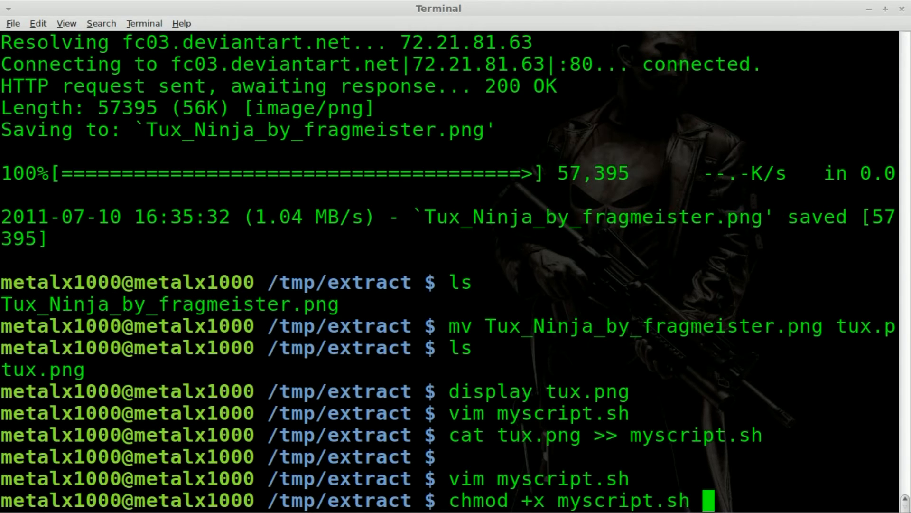
text(./myscript.sh)
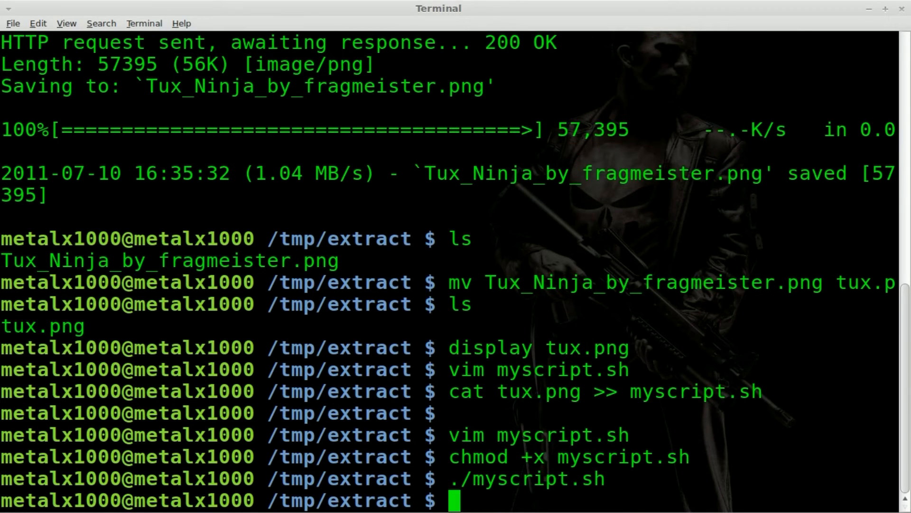
Step: List the files, then start a display command for the extracted /tmp/image.png
text(ls)
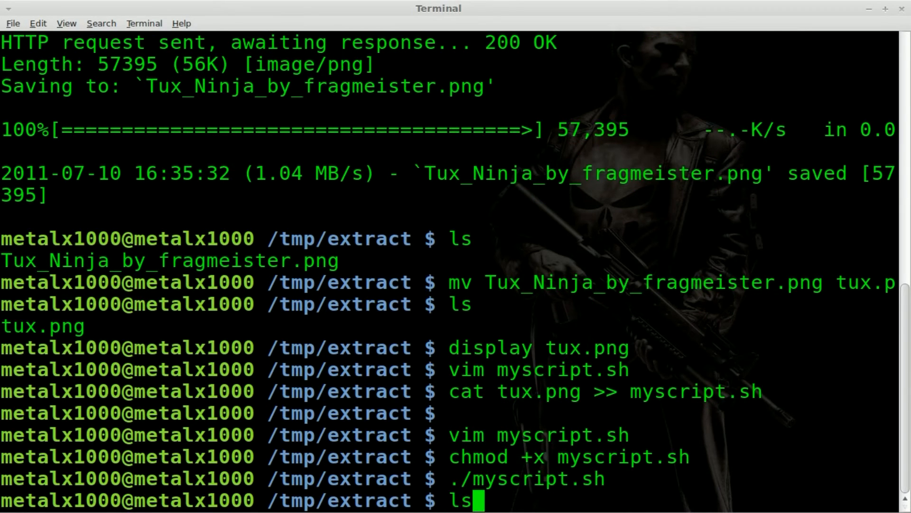
text(display)
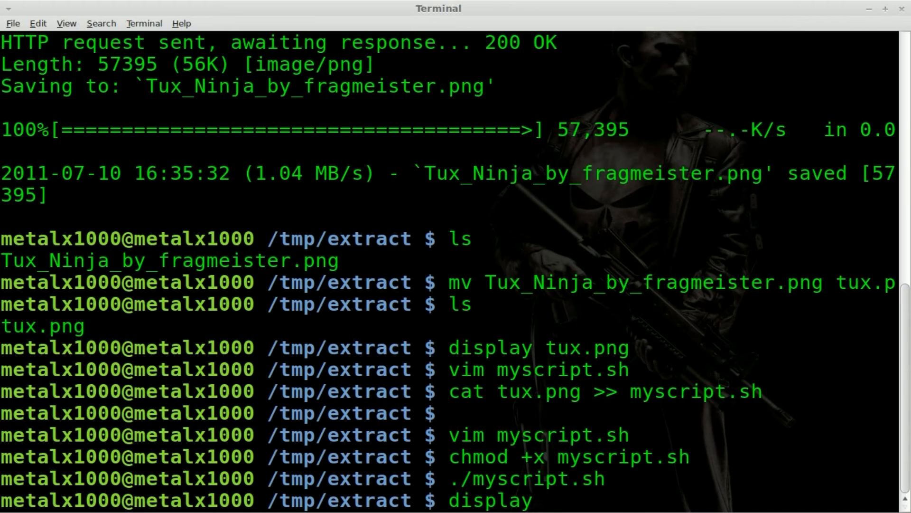
text(/tmp/)
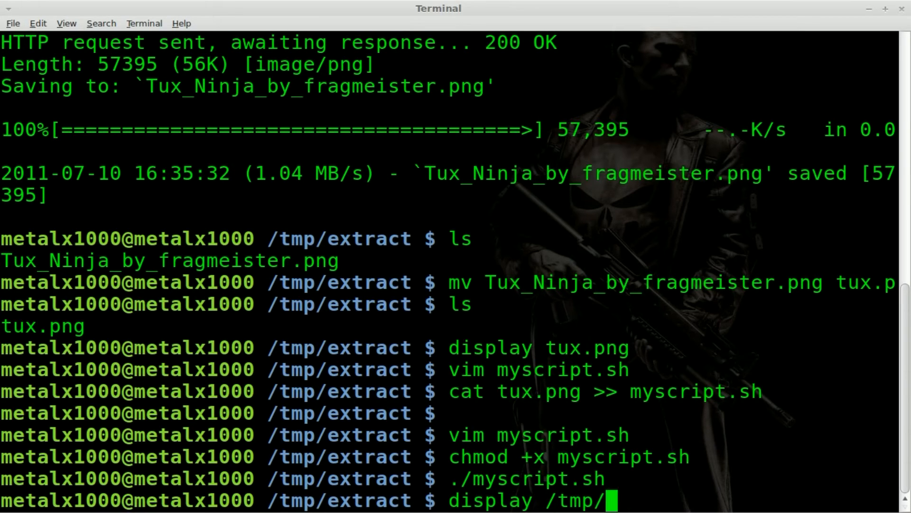
text(image.png)
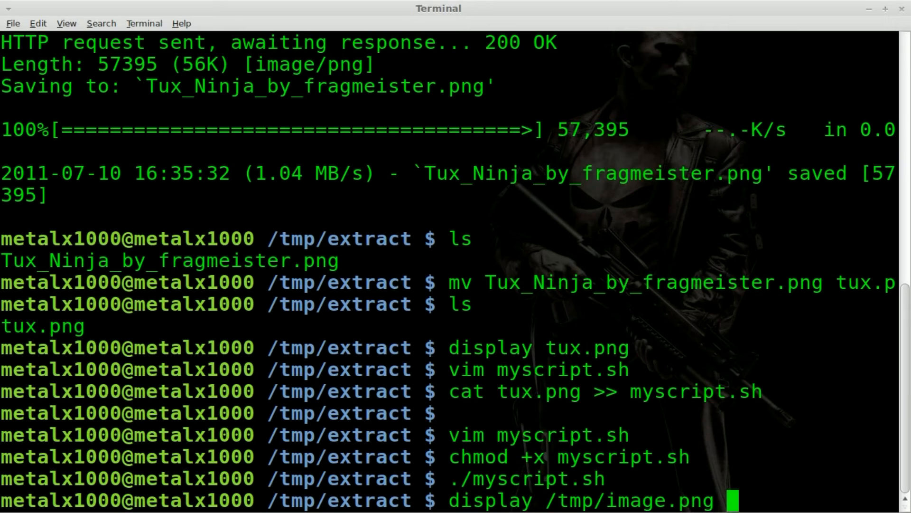
mouse_move(507, 241)
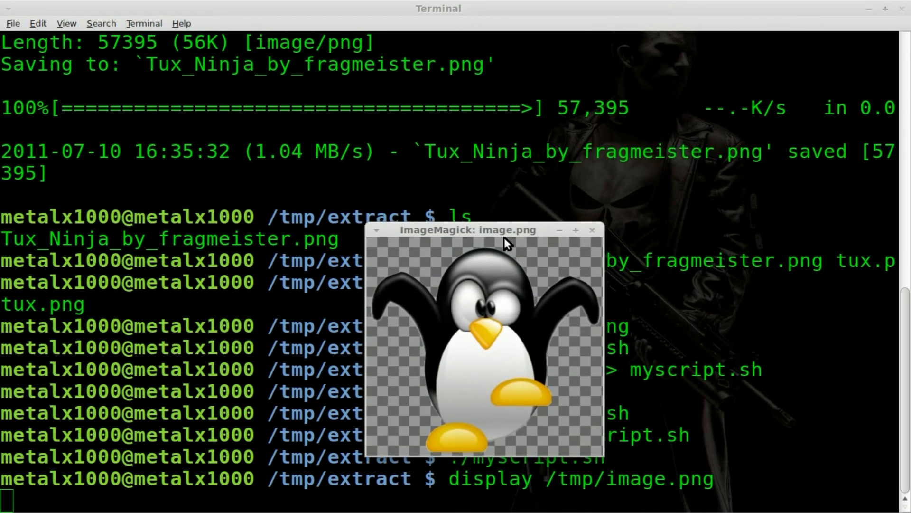
Step: Close the Tux image, then try display /tmp/image.png again after deleting the file
click(592, 230)
text(rm /tmp/image.png)
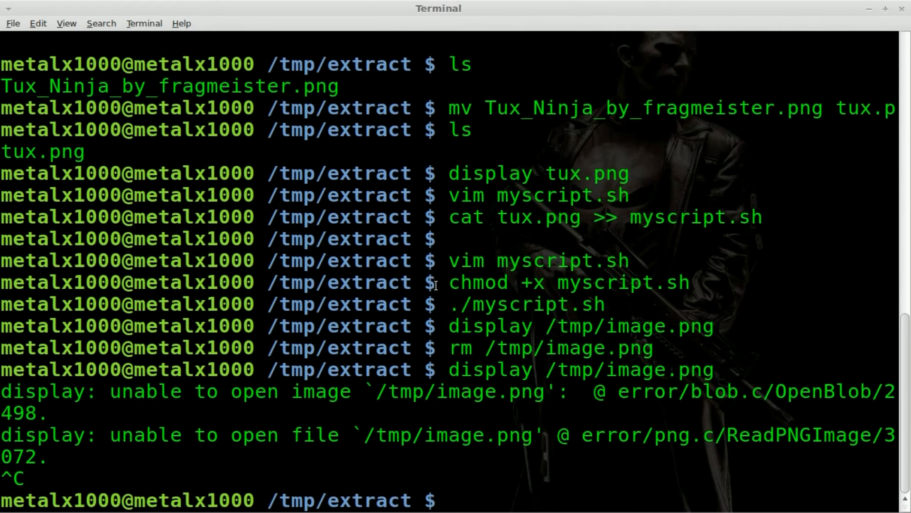
text(display /tmp/image.png)
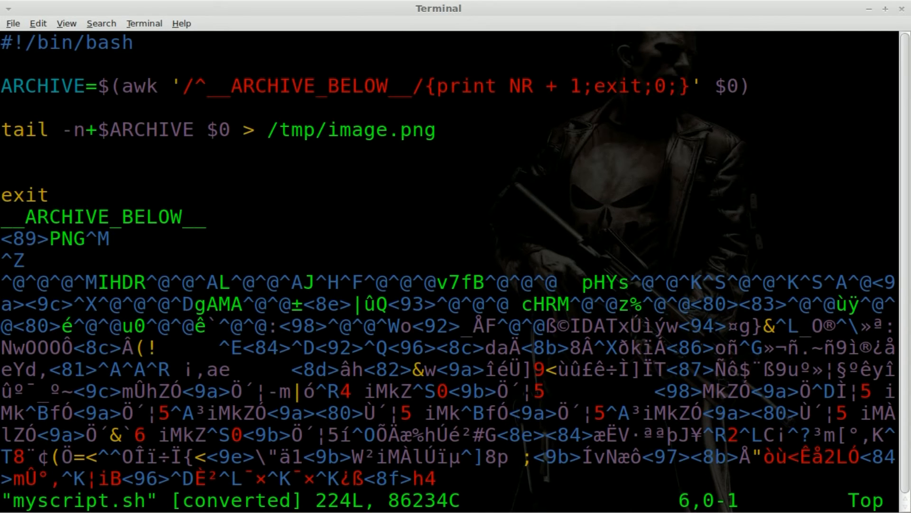
Step: Insert a display /tmp/image.png line before exit in myscript.sh, fixing the mistyped extension
key(Down)
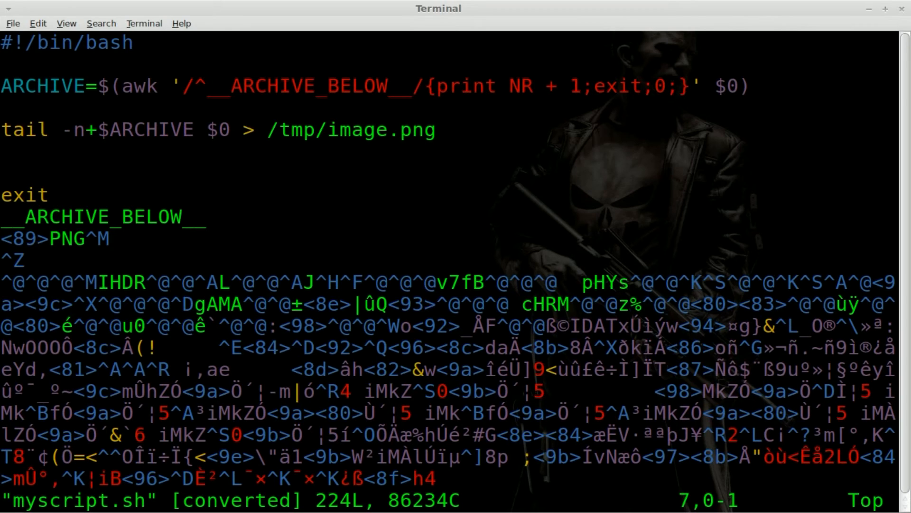
key(i)
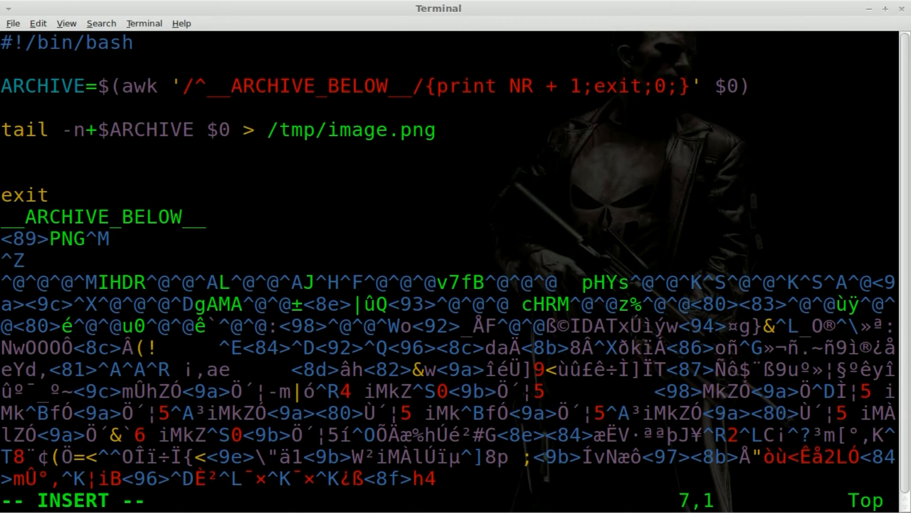
text(display /tmp/ima)
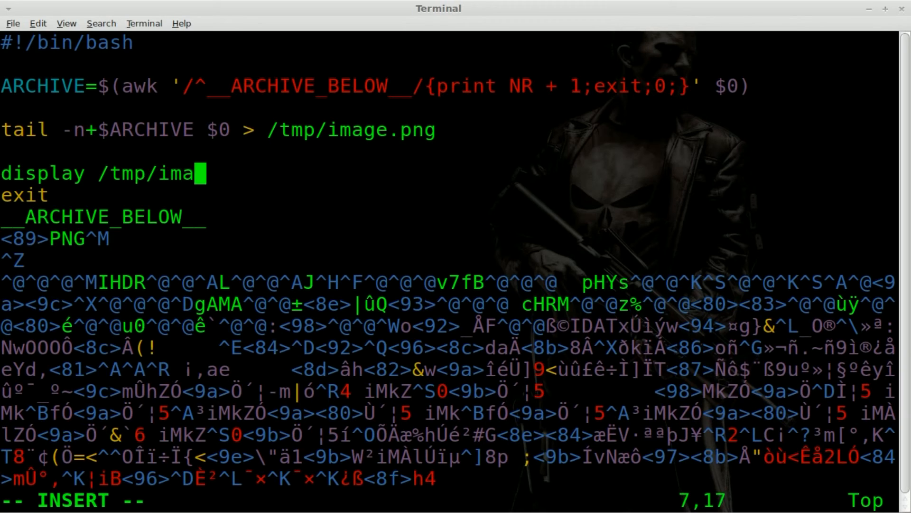
text(ge.ong)
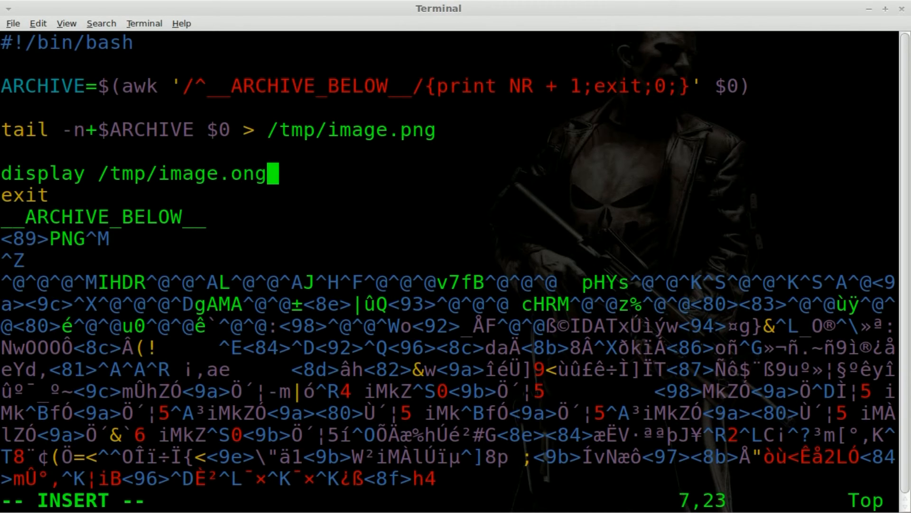
key(BackSpace)
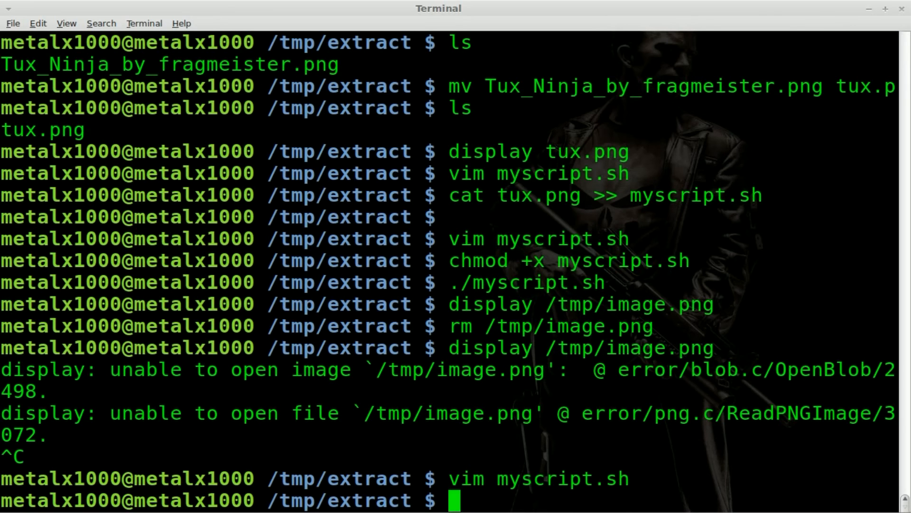
Step: Run ./myscript.sh so the Tux image pops up automatically, move its window into view and close it
text(display /tmp/image.png)
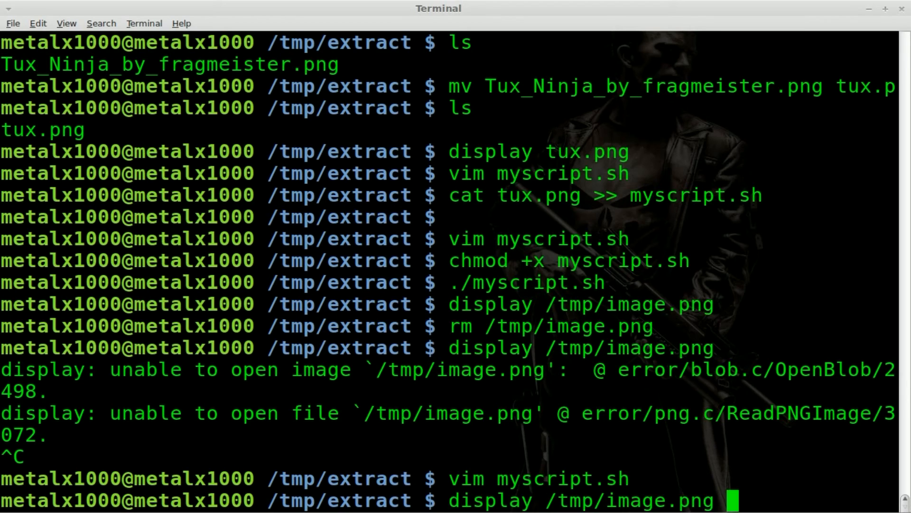
text(./myscript.sh)
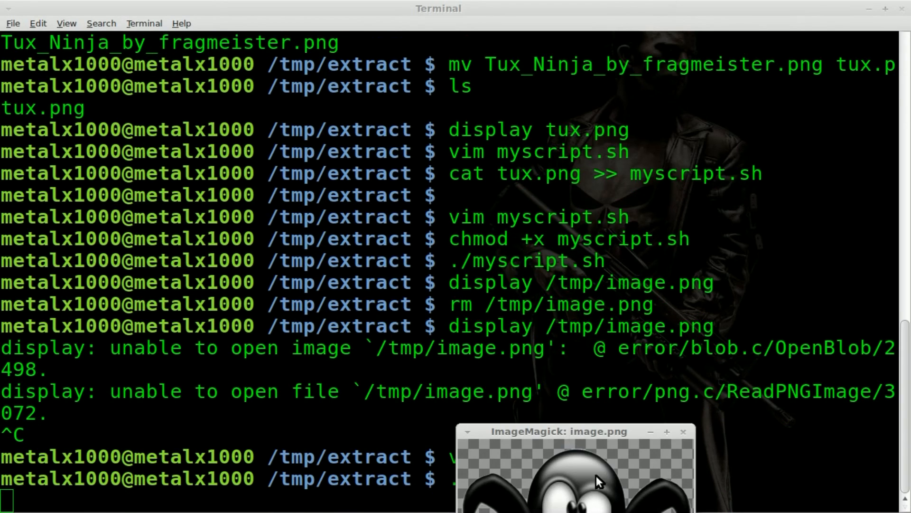
drag(560, 431, 429, 141)
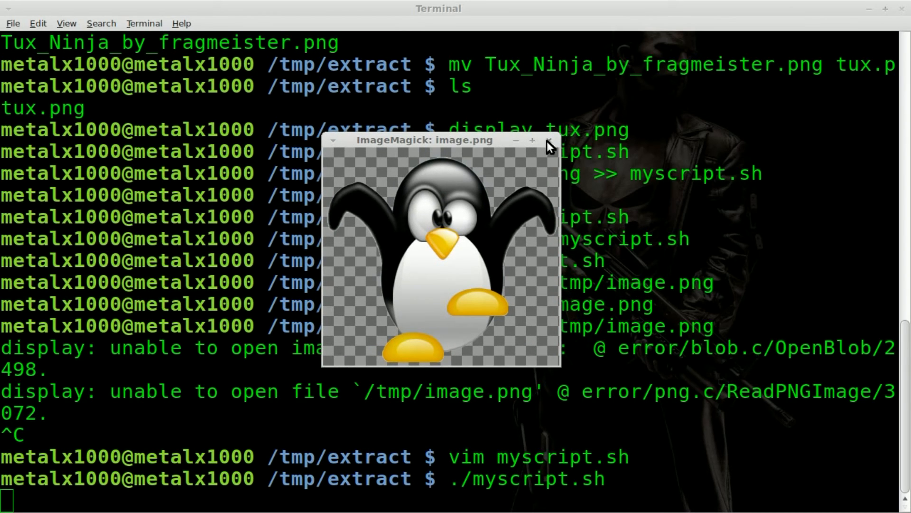
click(547, 140)
text(rm)
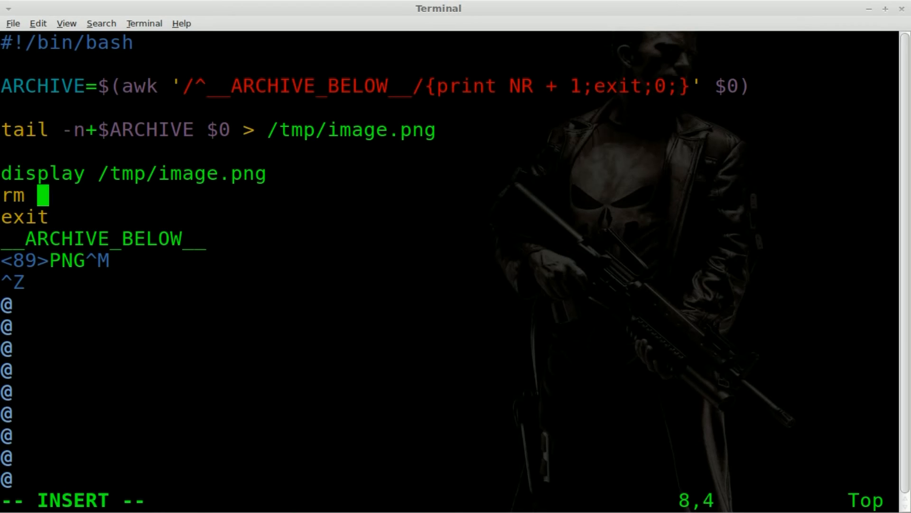
Step: Add an rm /tmp/image.png line below the display command in myscript.sh
text(/tmp/)
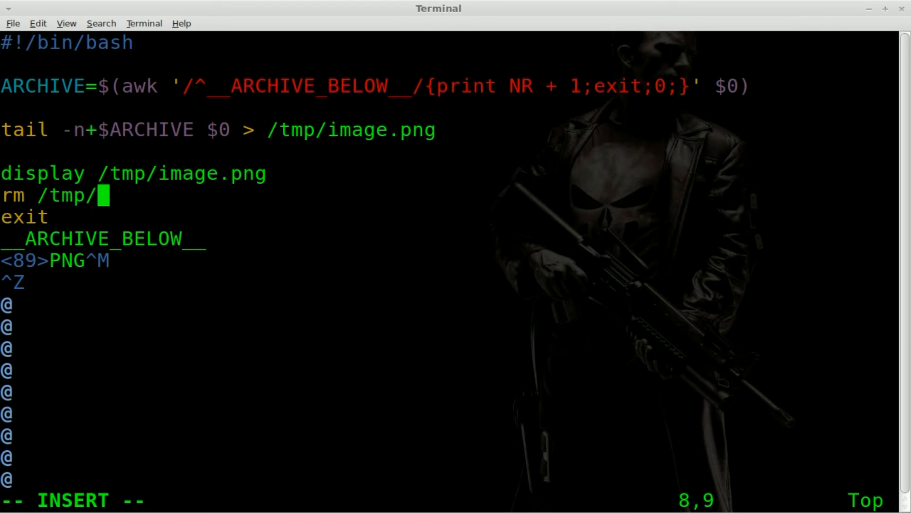
text(image.pn)
text(./myscript.sh)
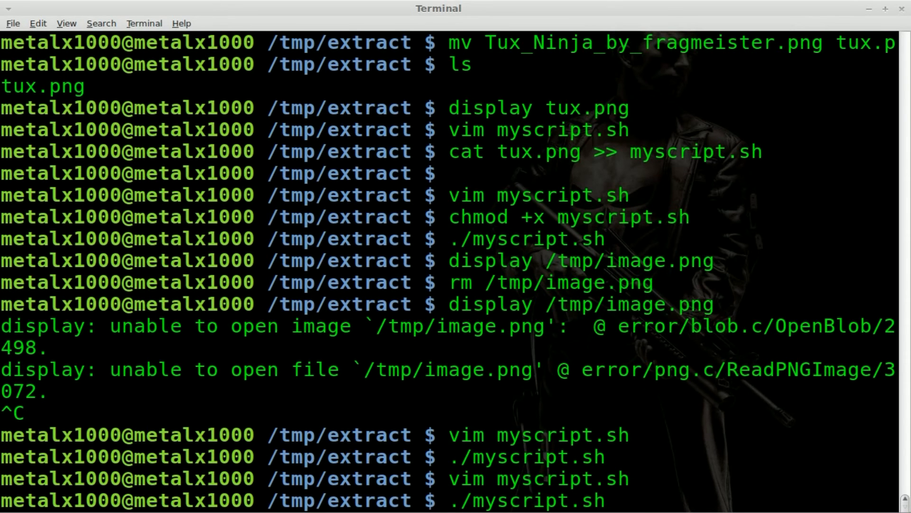
Step: Rerun the finished myscript.sh and close the Tux image it pops up
key(Return)
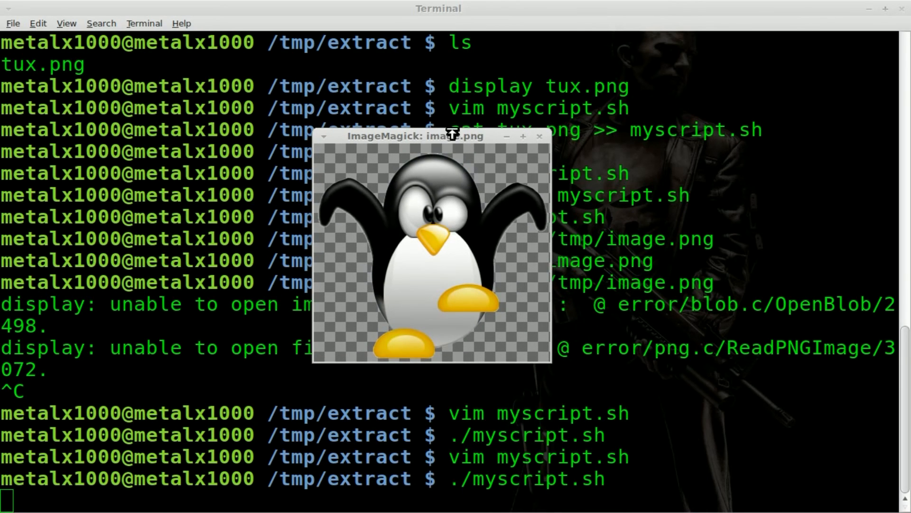
click(540, 136)
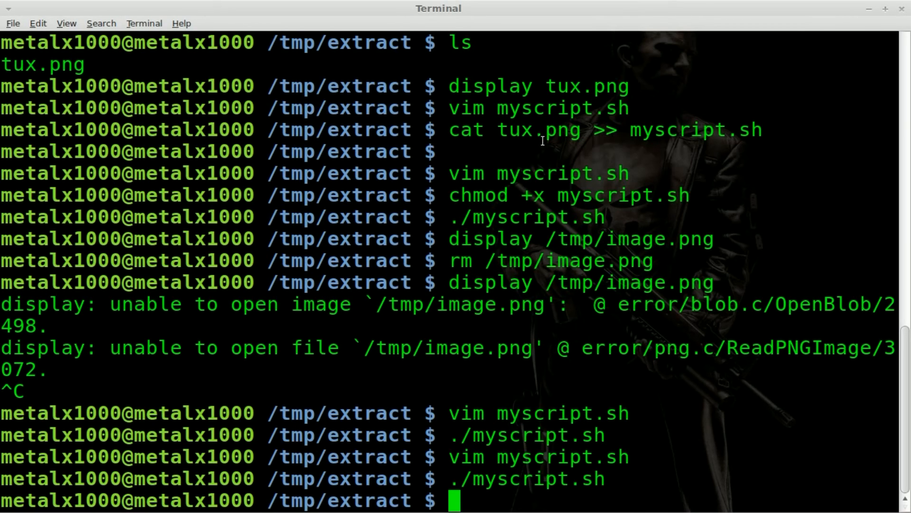
Step: Start a display /tmp/ command to check whether image.png still remains
text(/tmp/i)
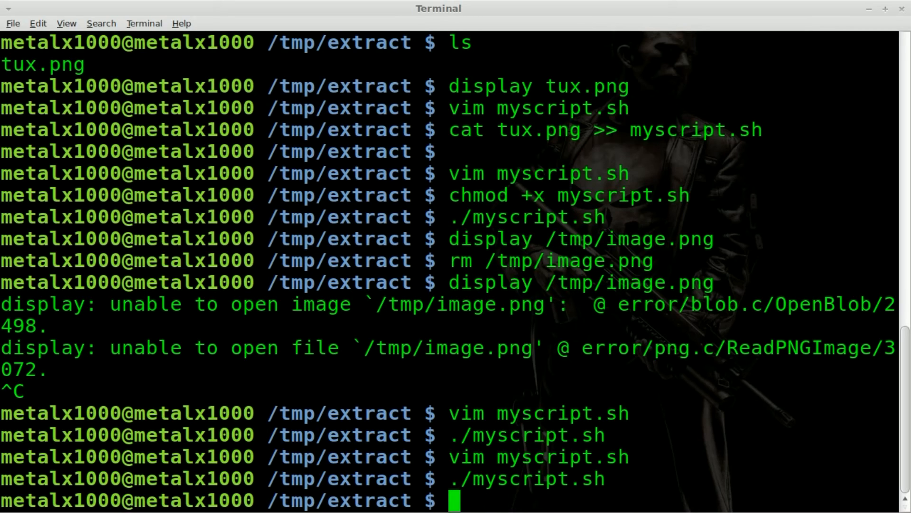
text(display)
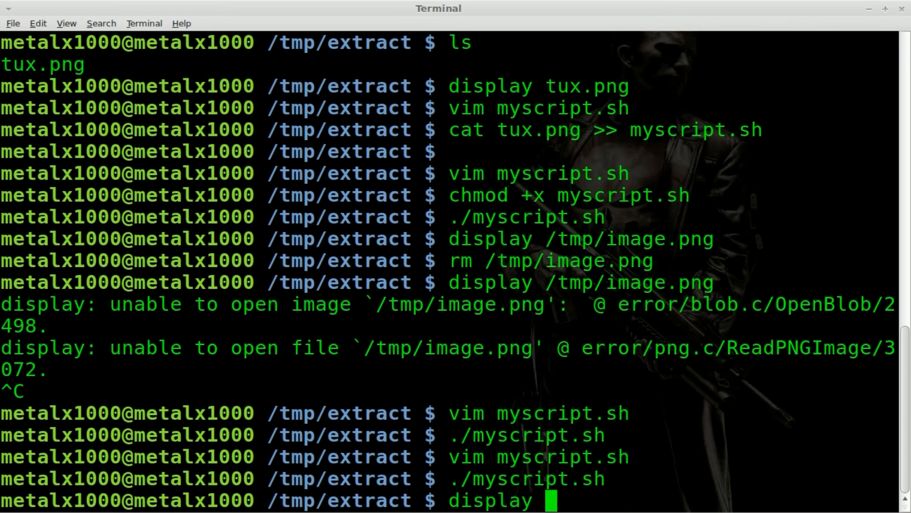
text(/tmp/)
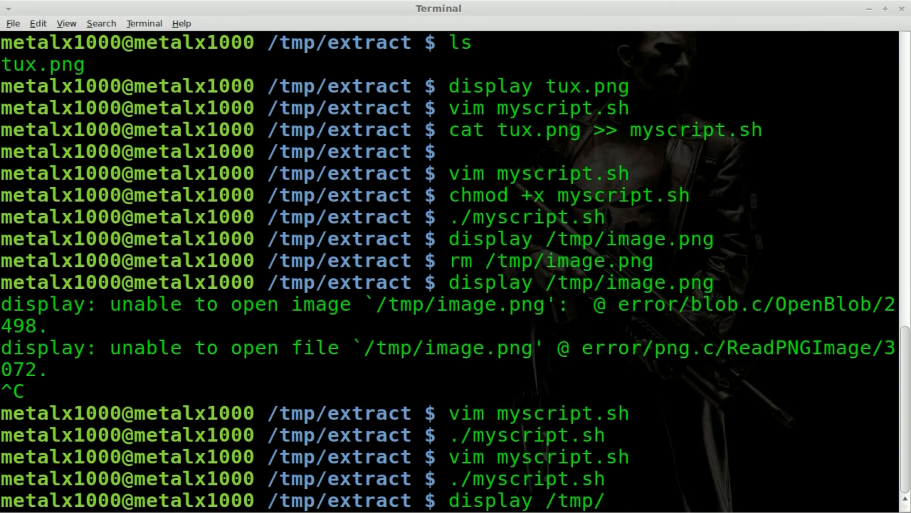
text(i)
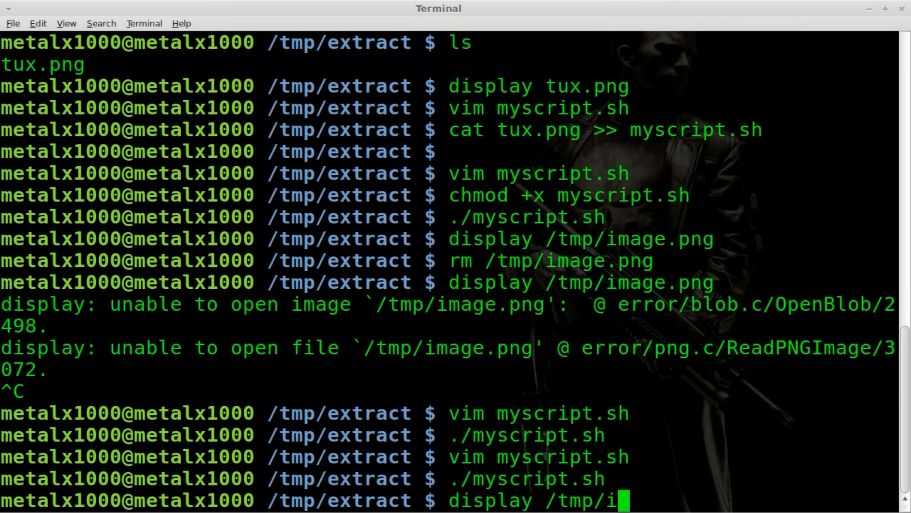
key(BackSpace)
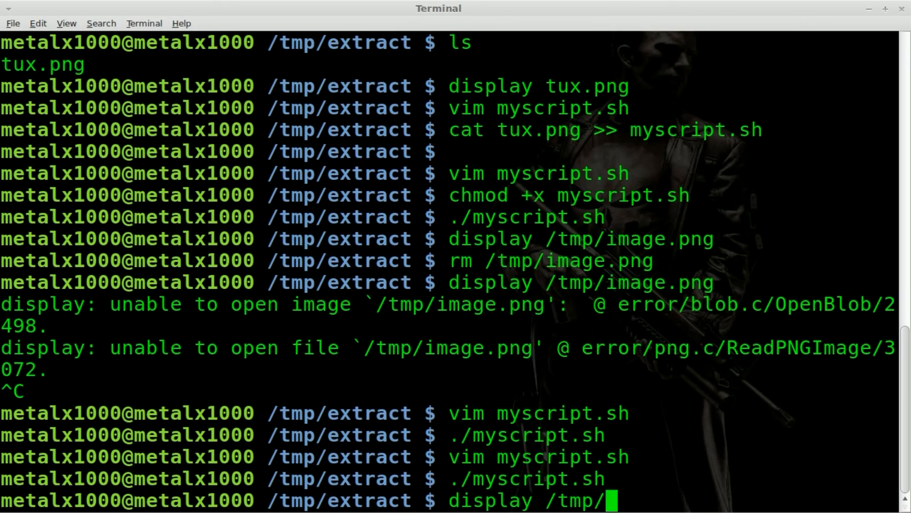